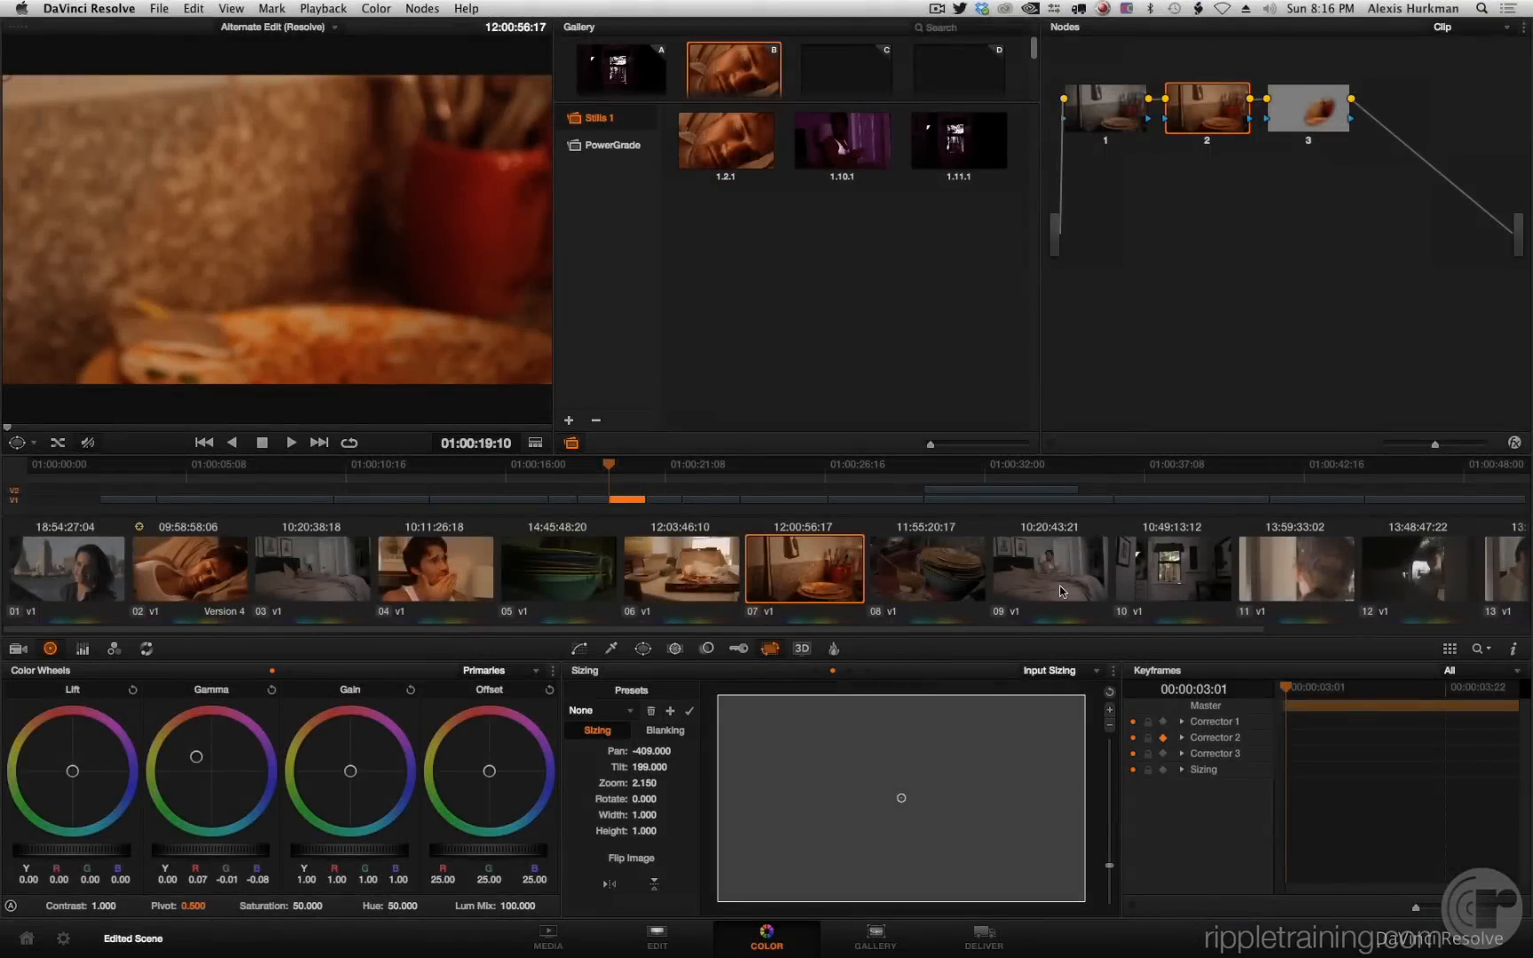
Load clip 09 of the man in bed with its Layer Mixer node tree
click(1049, 570)
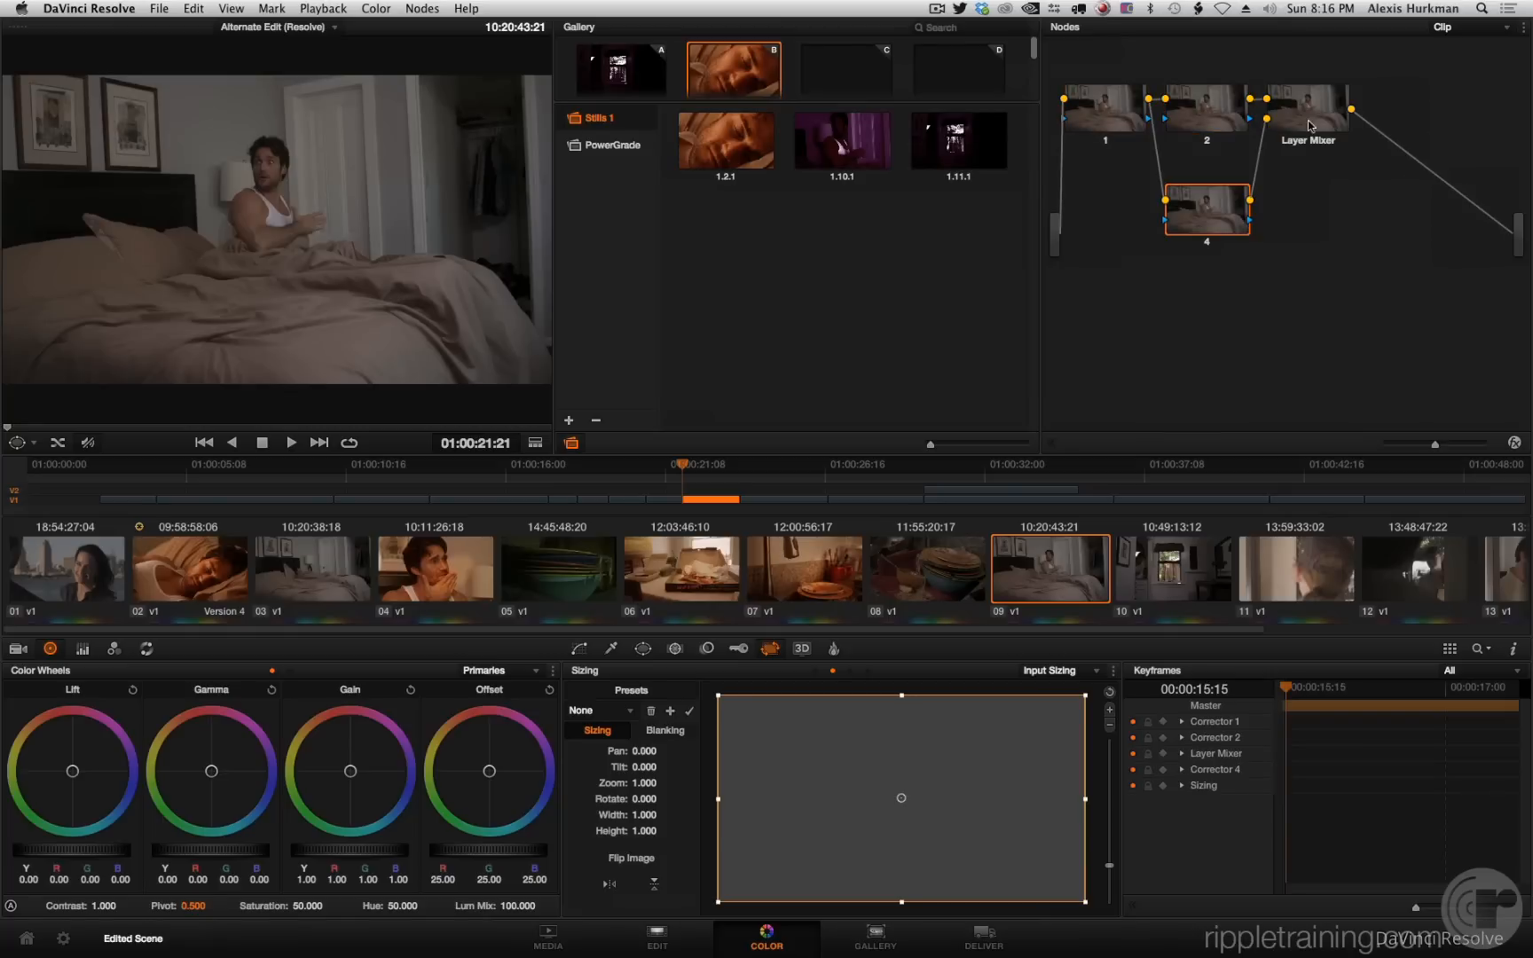
right_click(1308, 108)
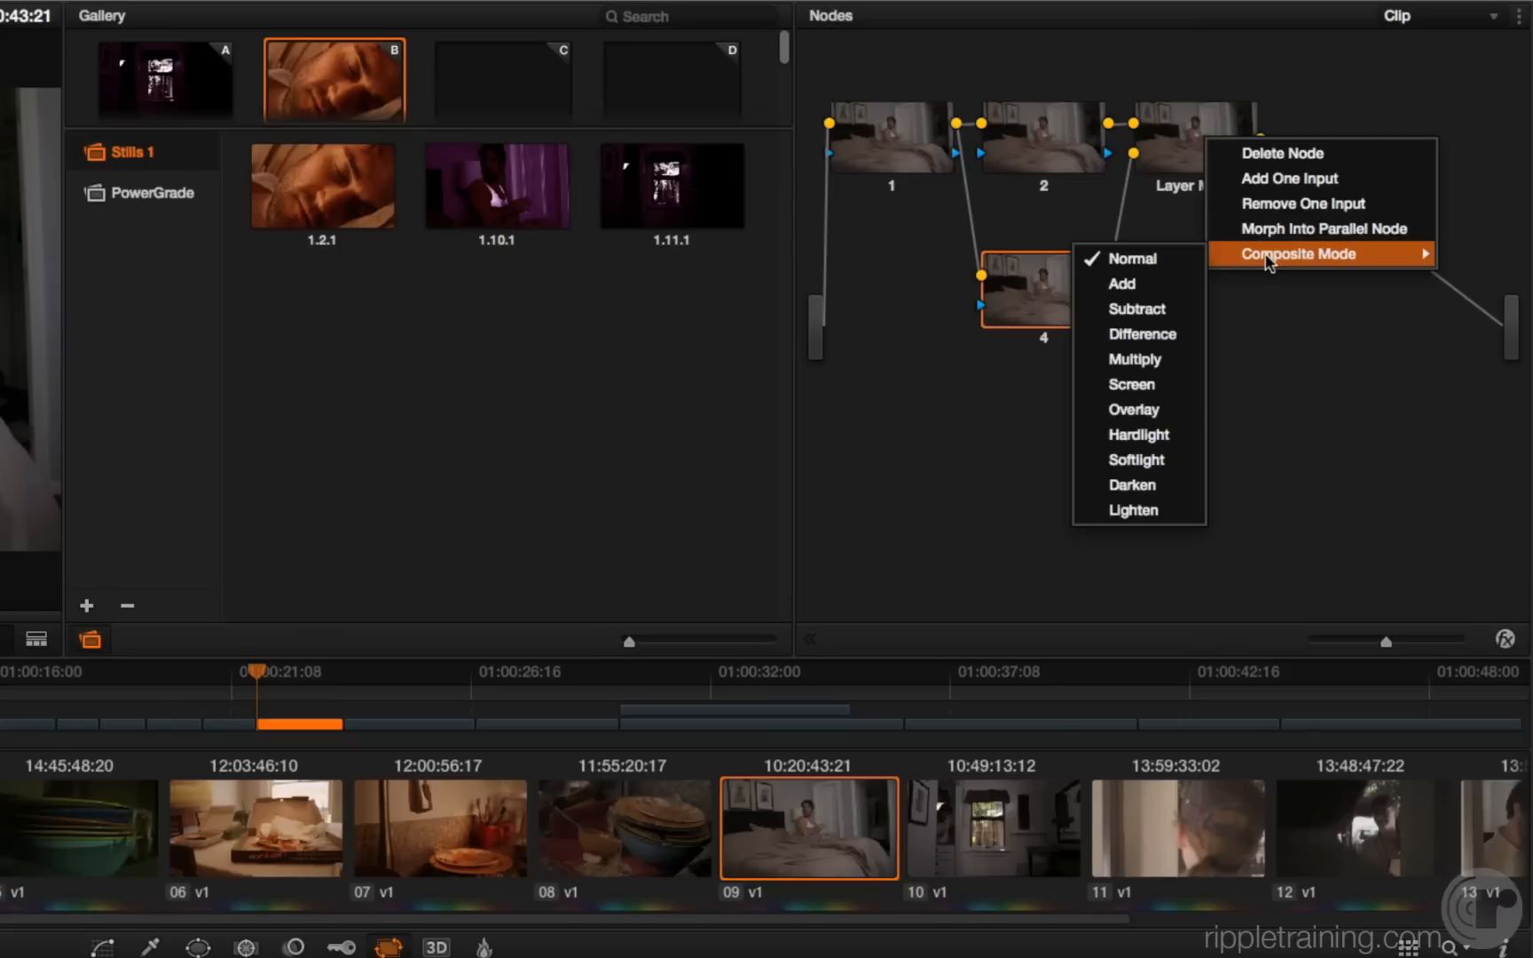
mouse_move(1137, 435)
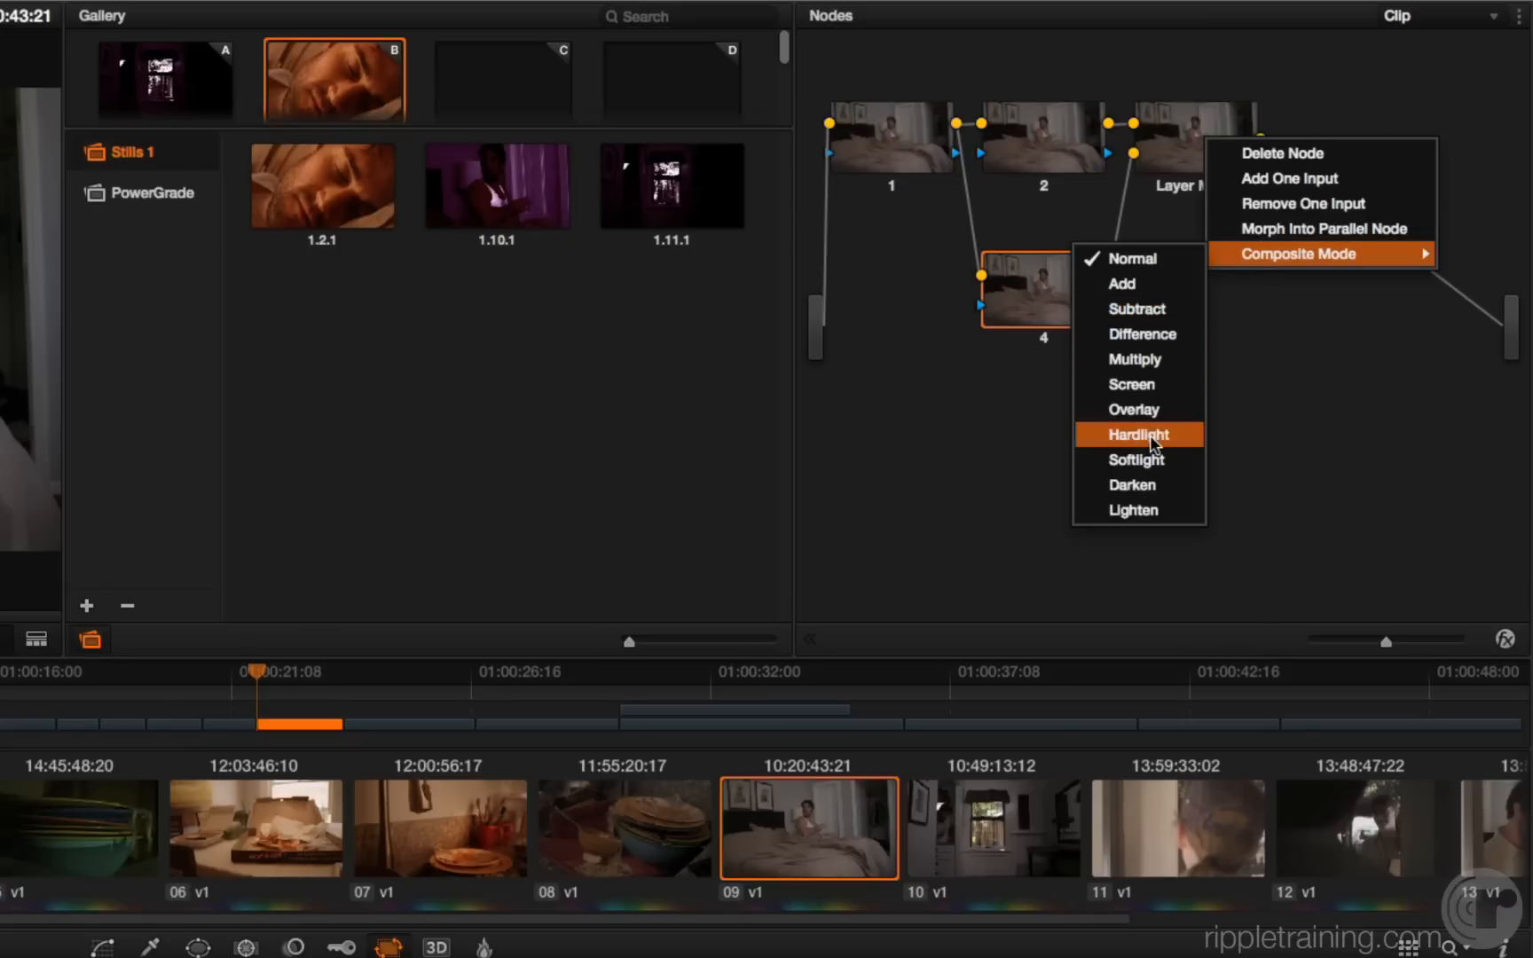
mouse_move(1136, 460)
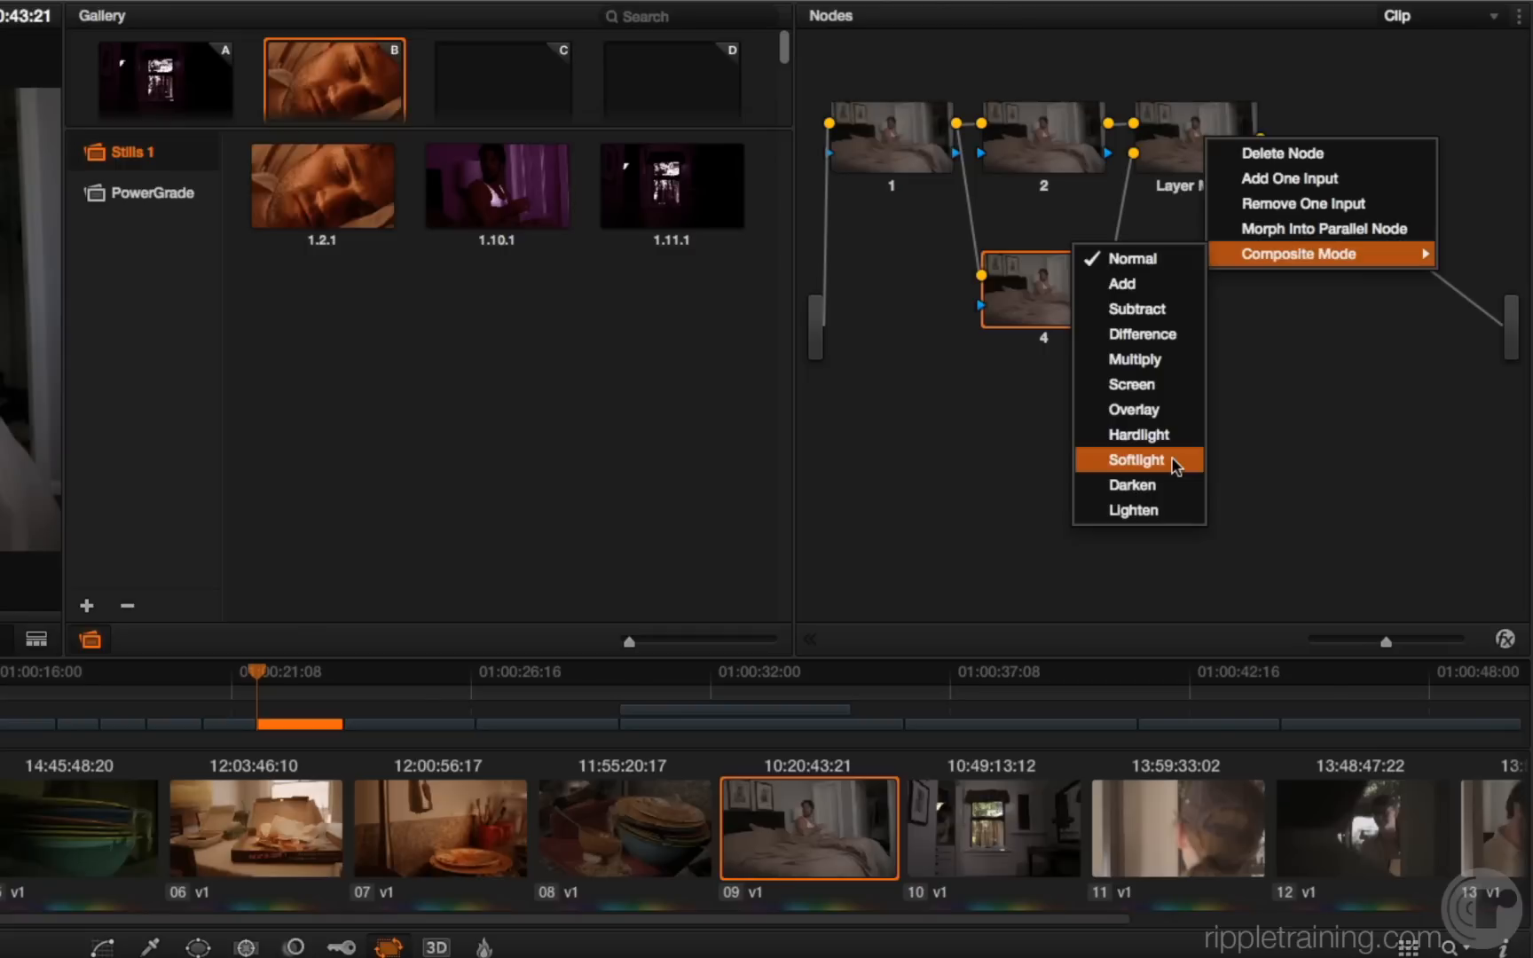
mouse_move(1182, 435)
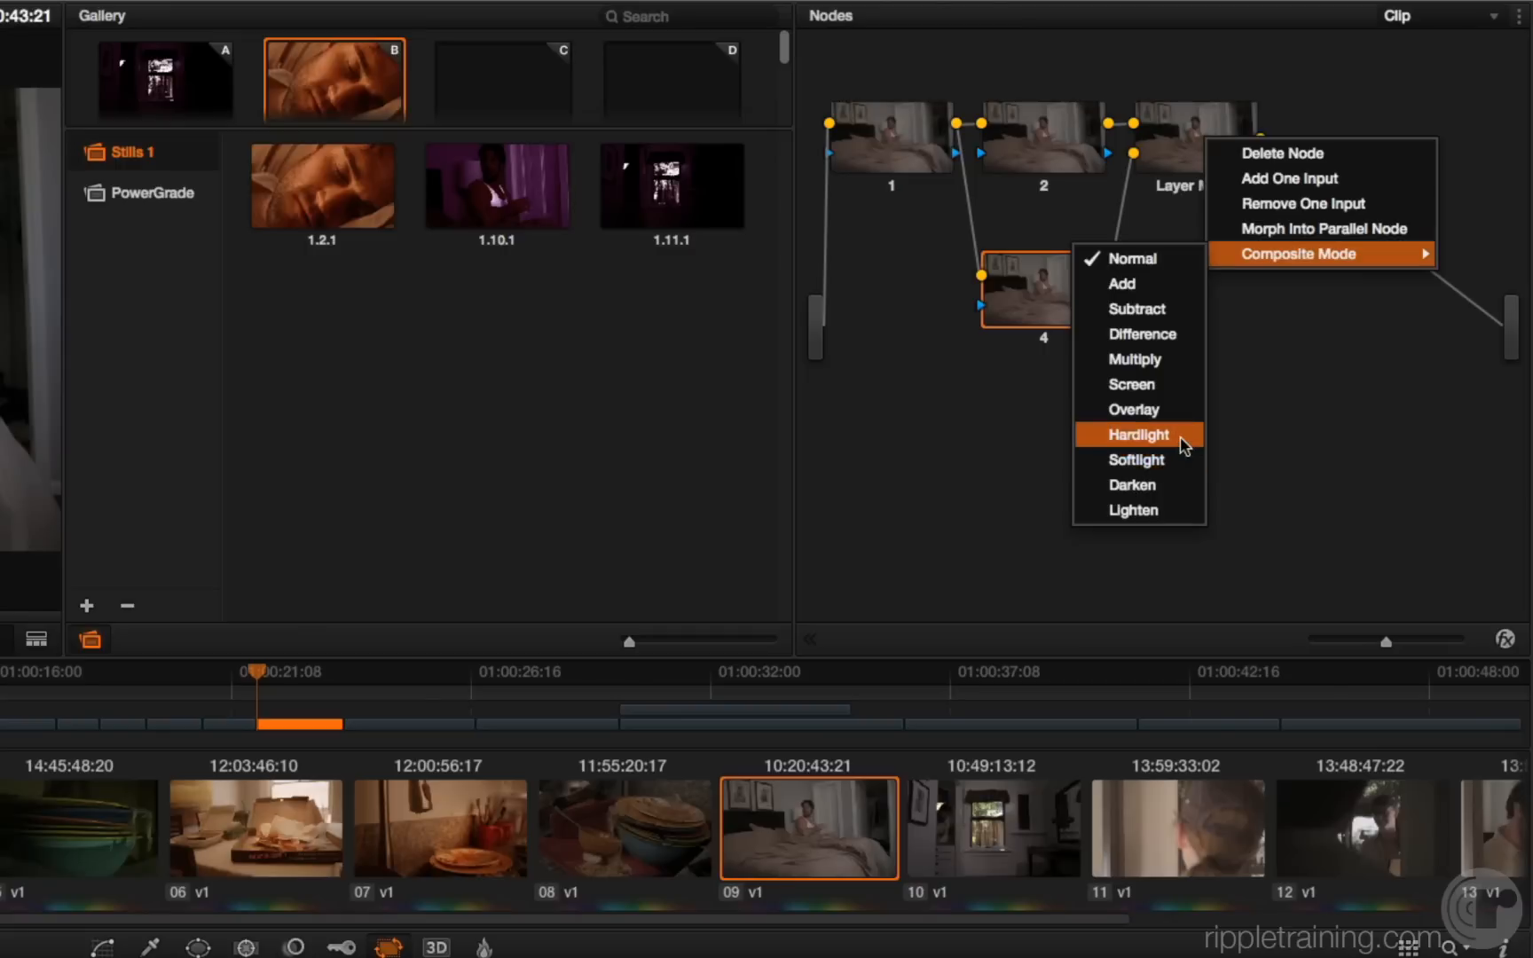
mouse_move(1173, 460)
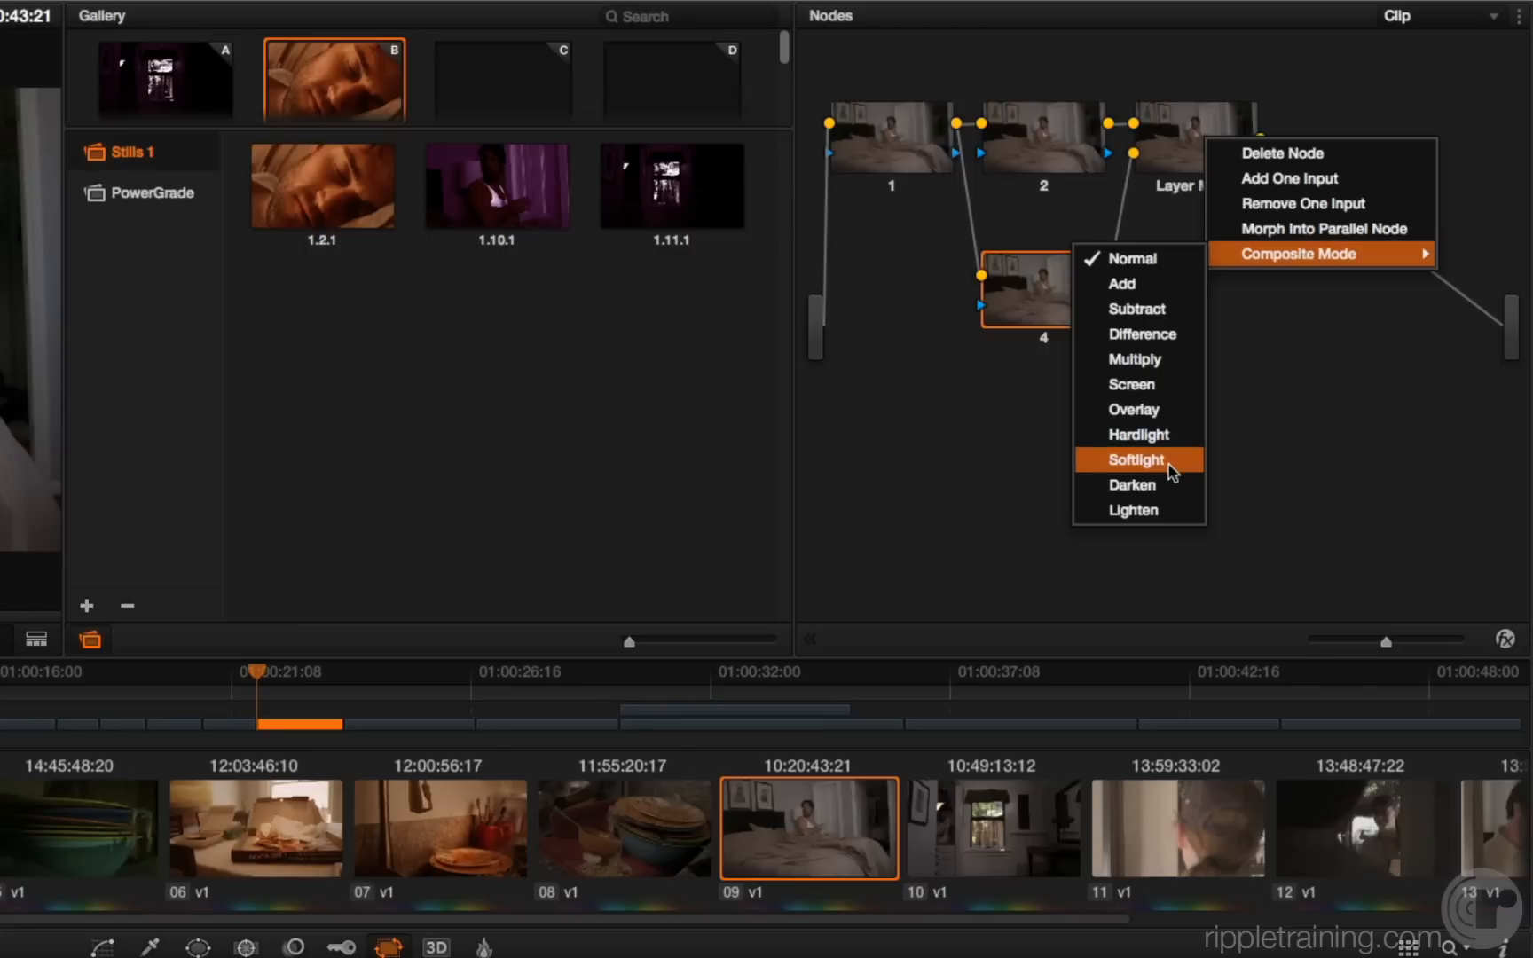
click(1135, 459)
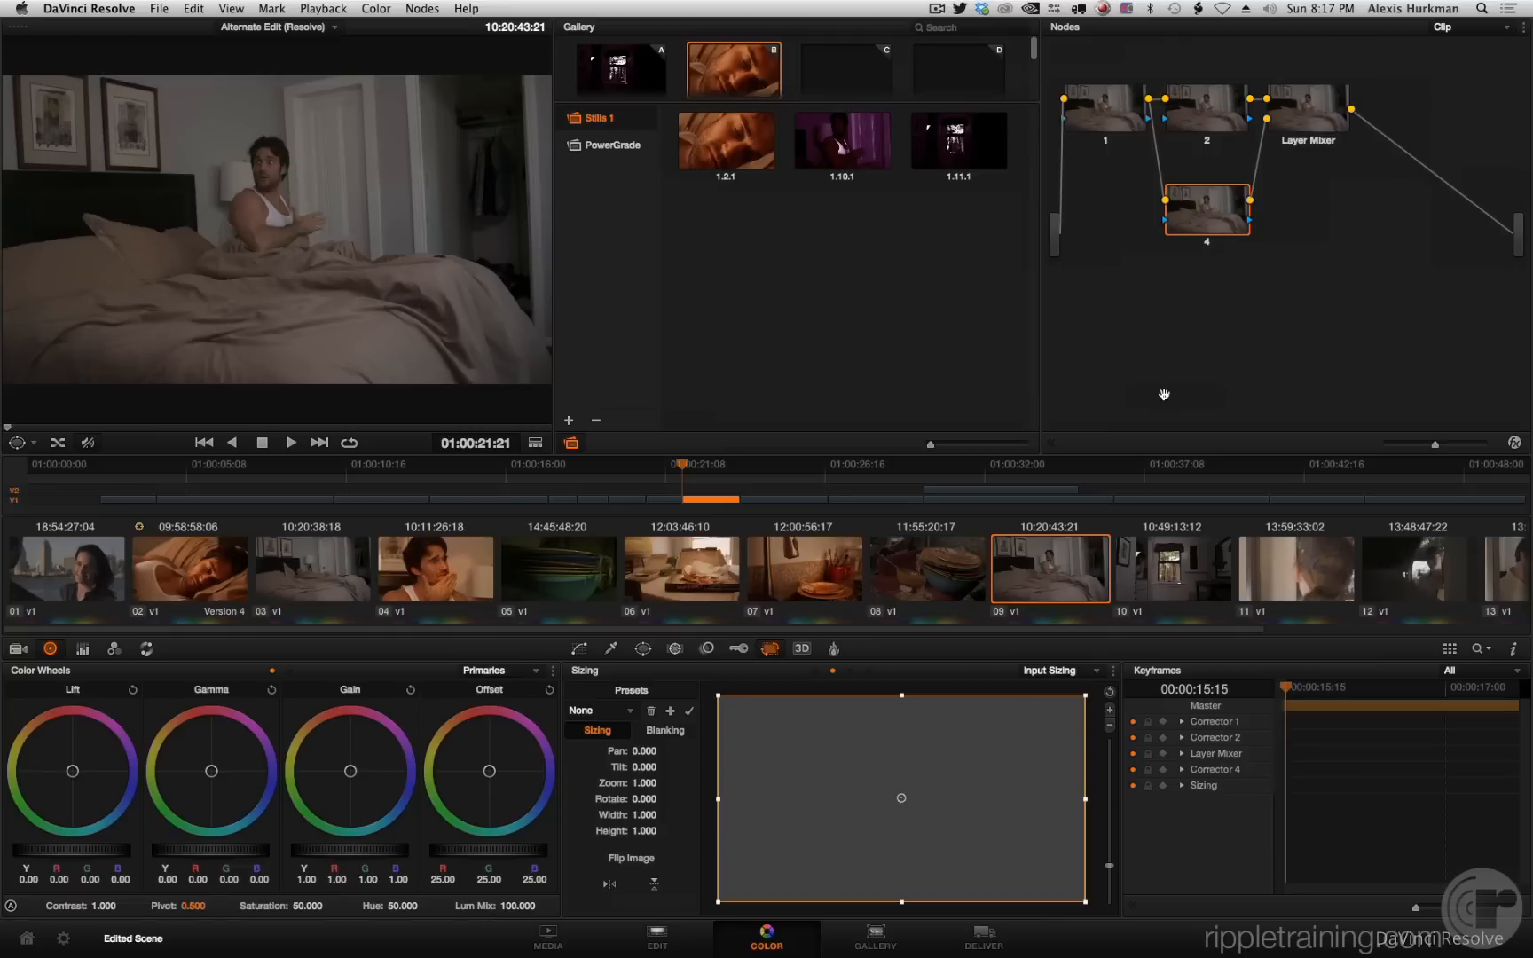
mouse_move(416, 8)
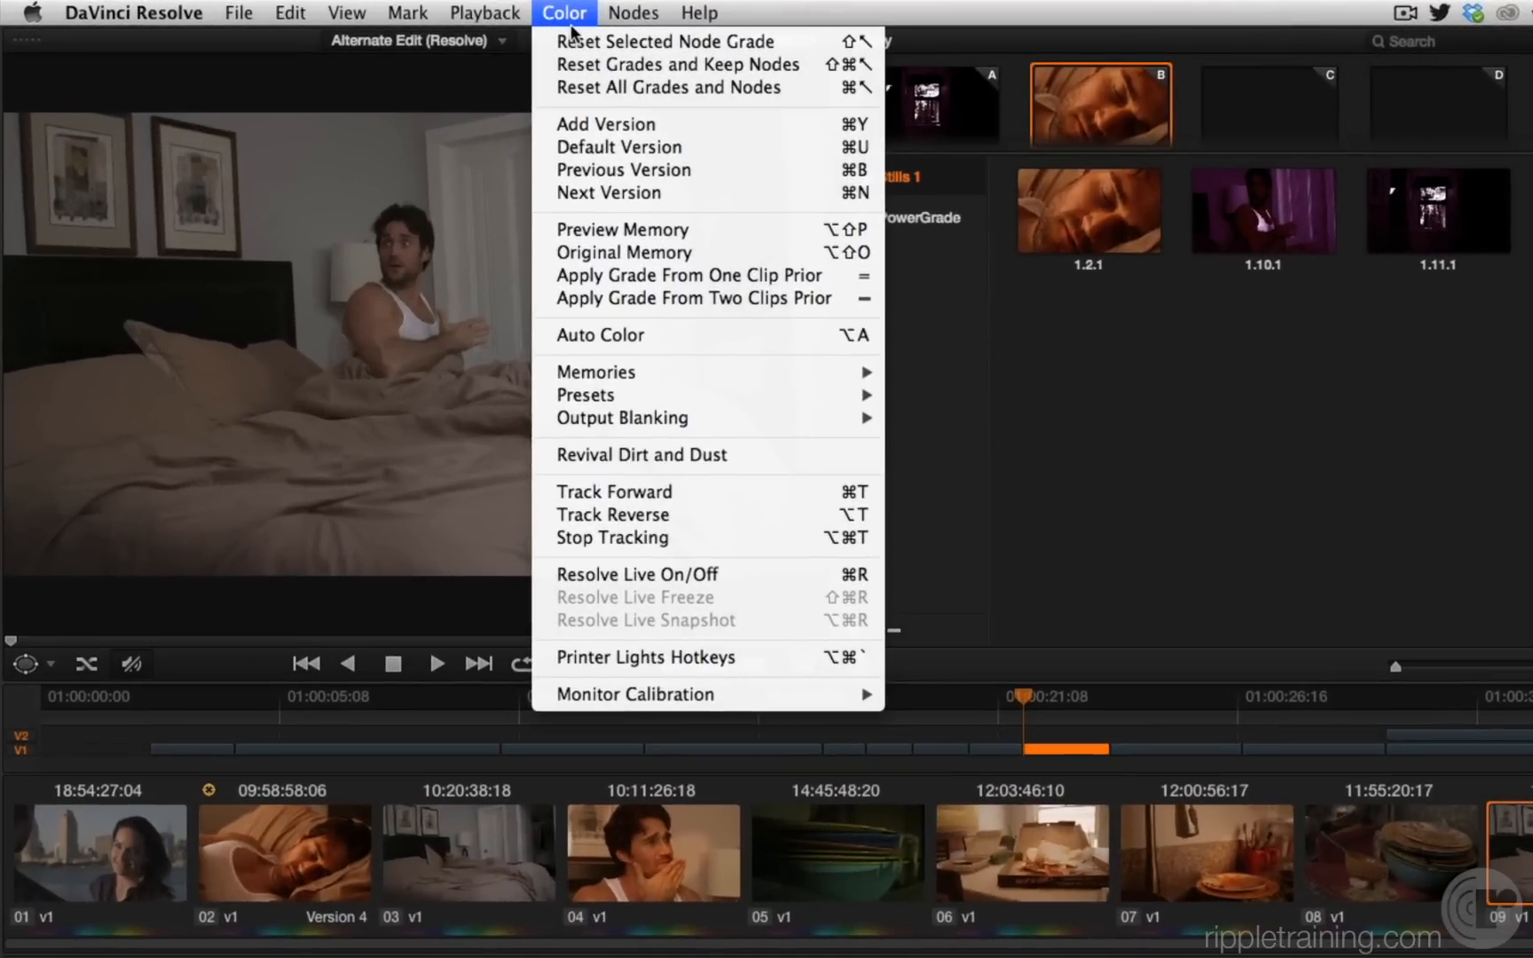
mouse_move(615, 715)
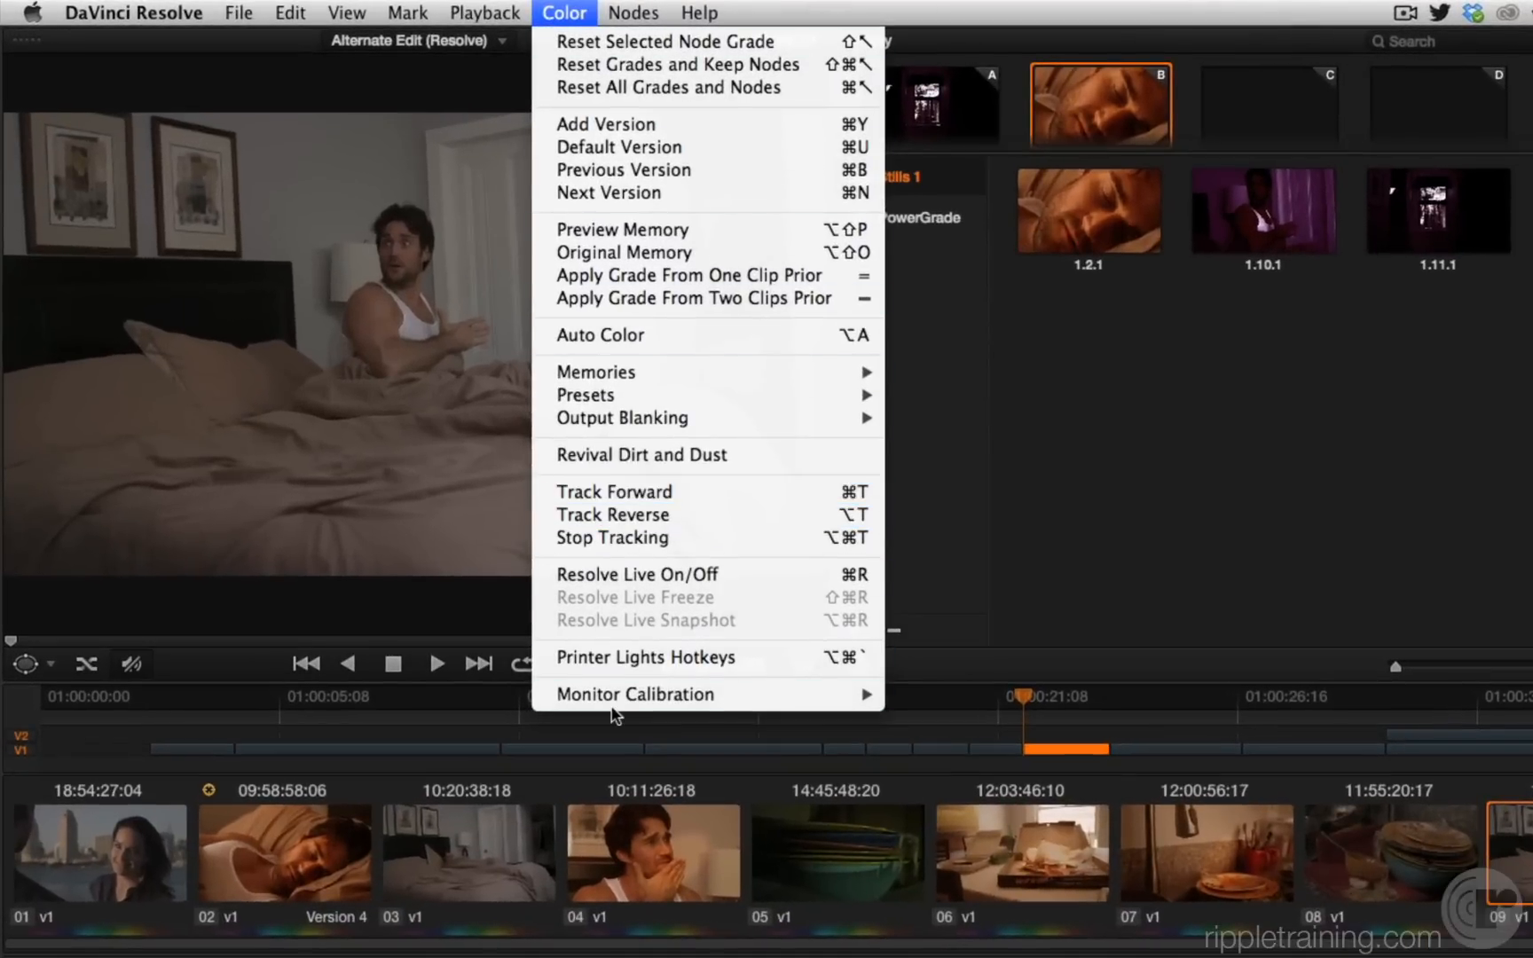
mouse_move(633, 694)
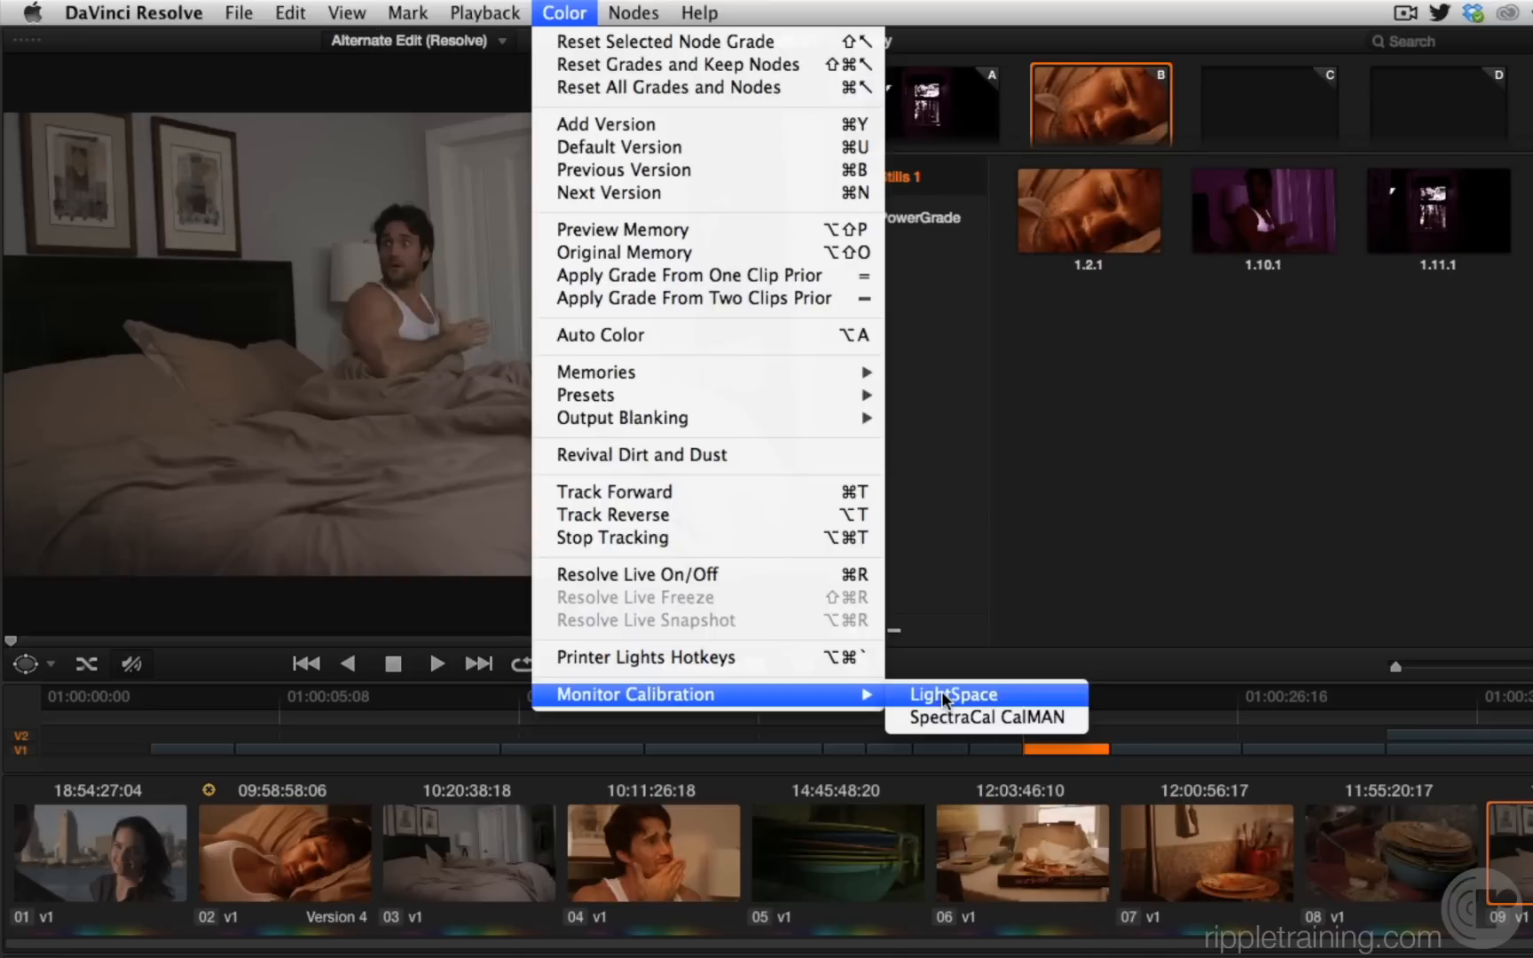
mouse_move(985, 717)
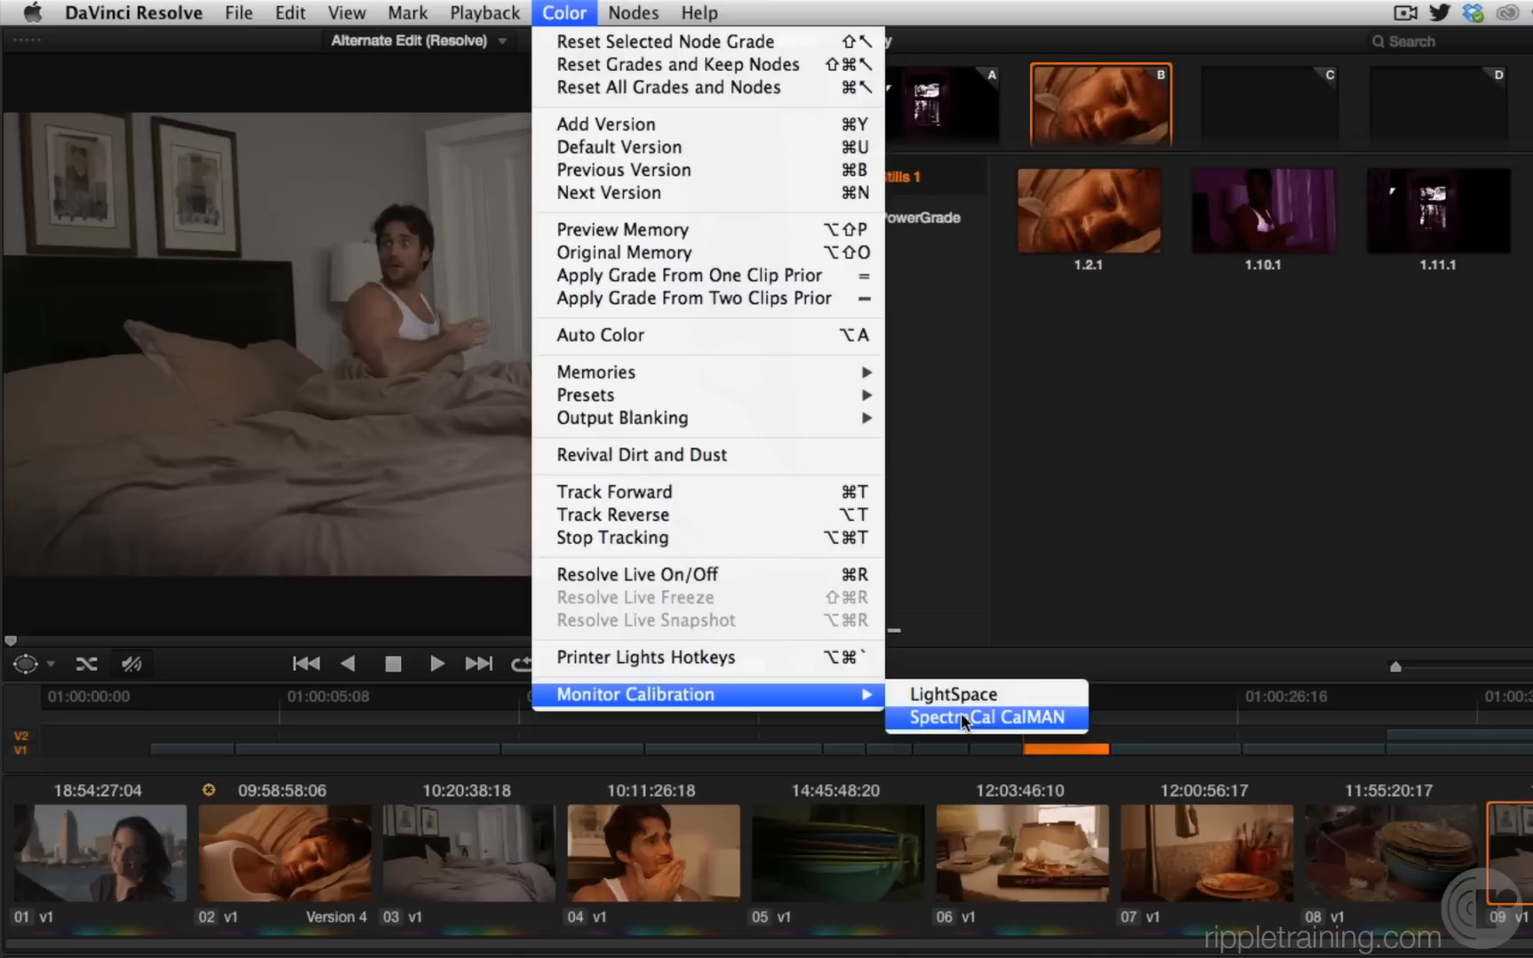
mouse_move(1058, 717)
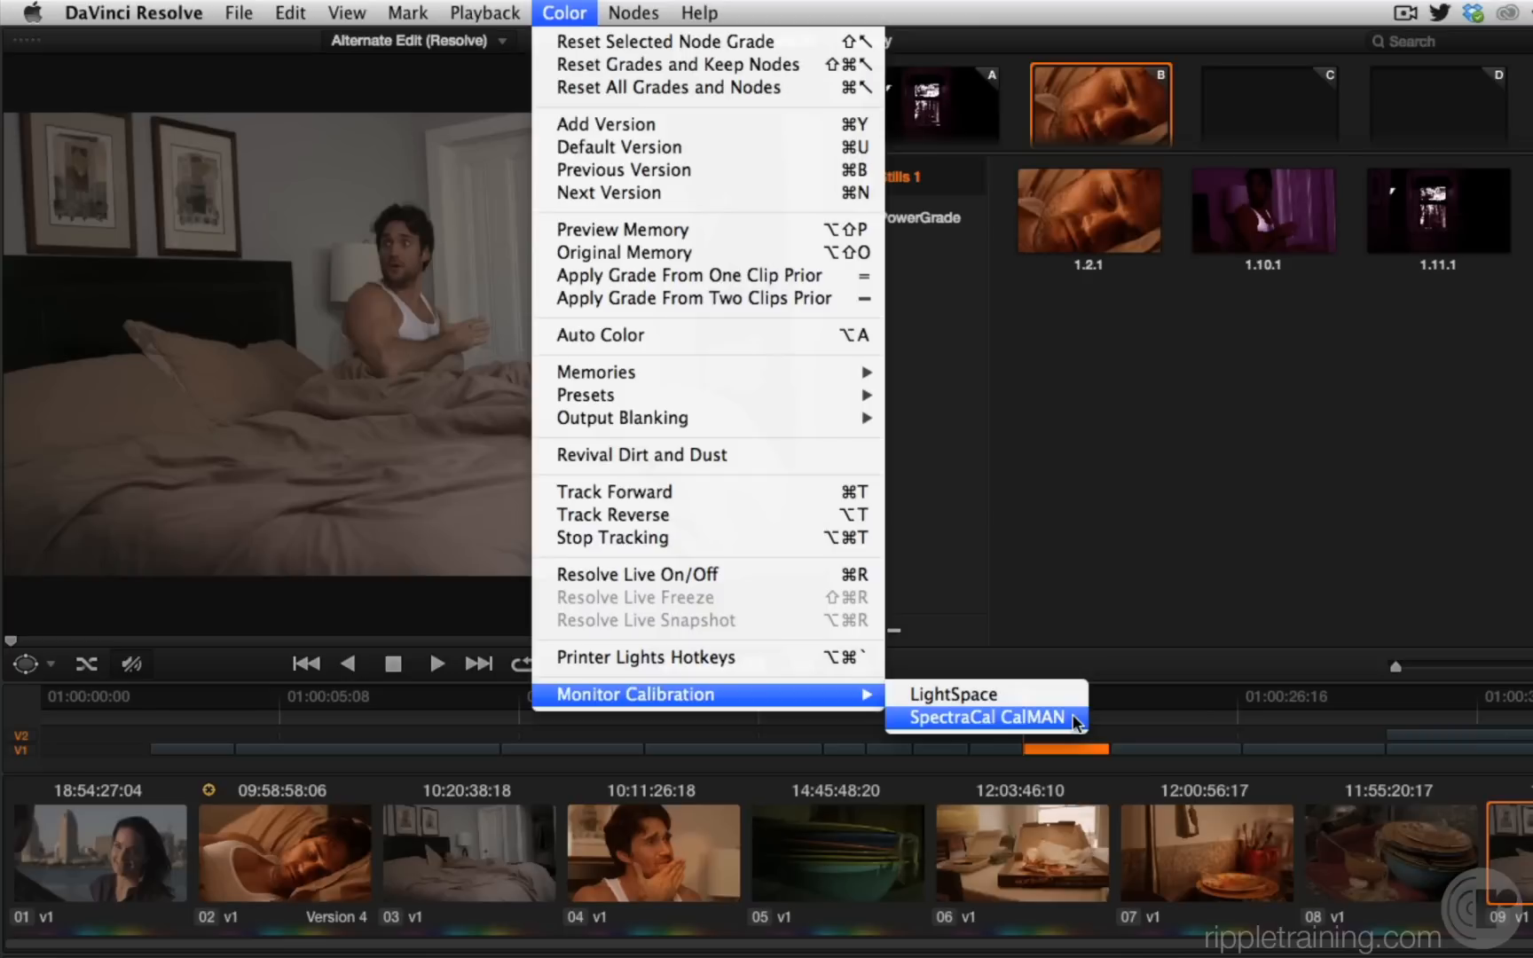
mouse_move(988, 694)
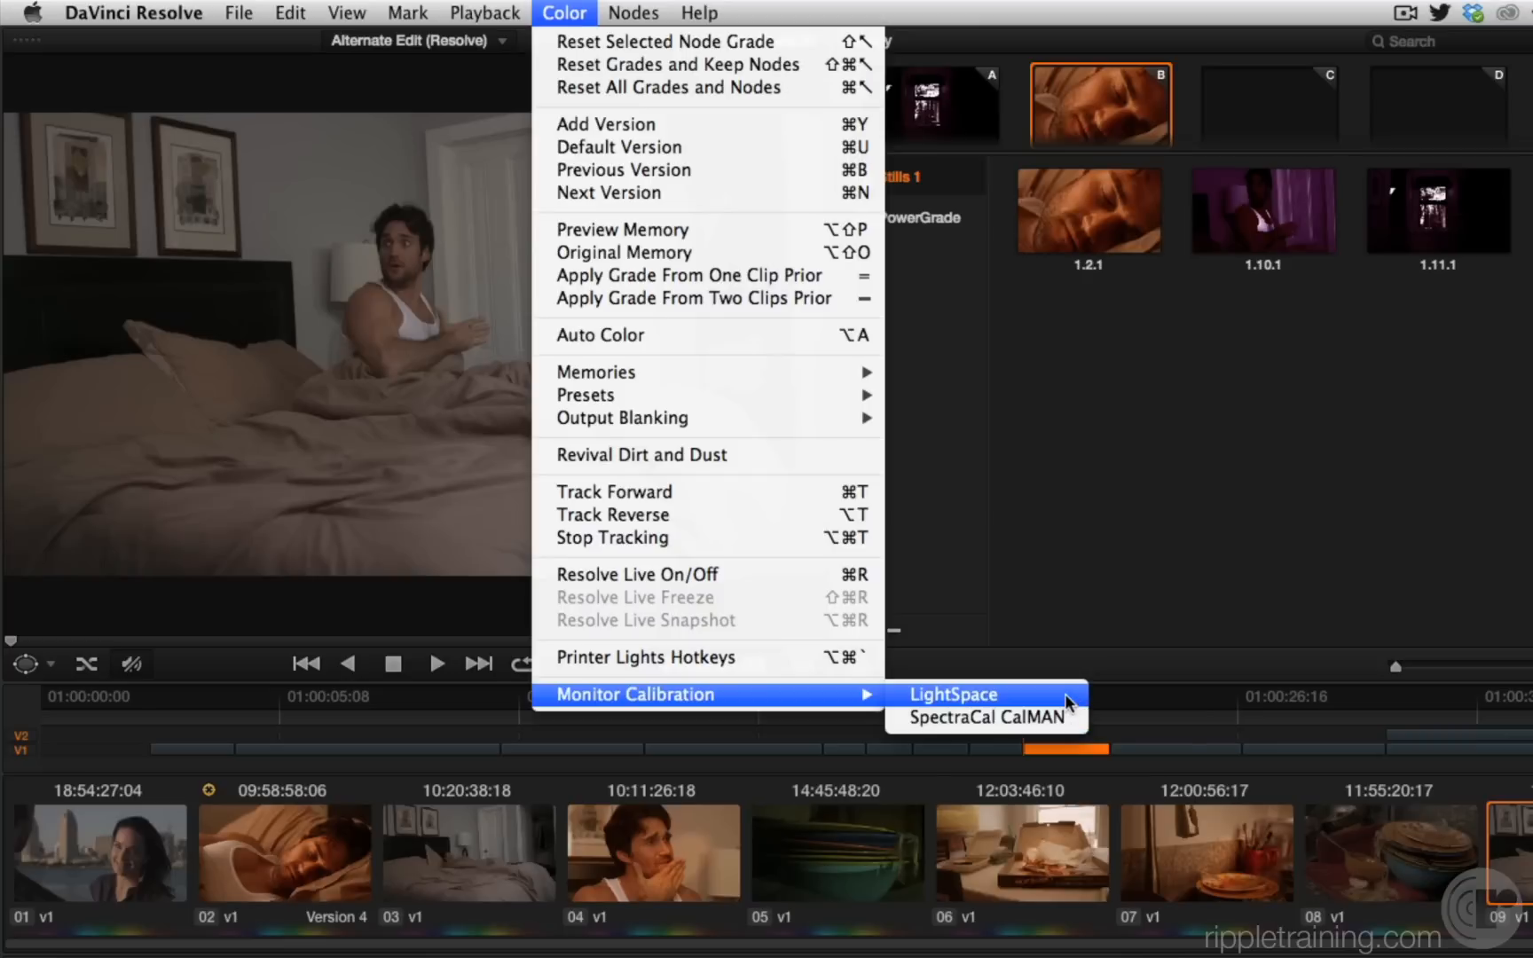
mouse_move(1068, 708)
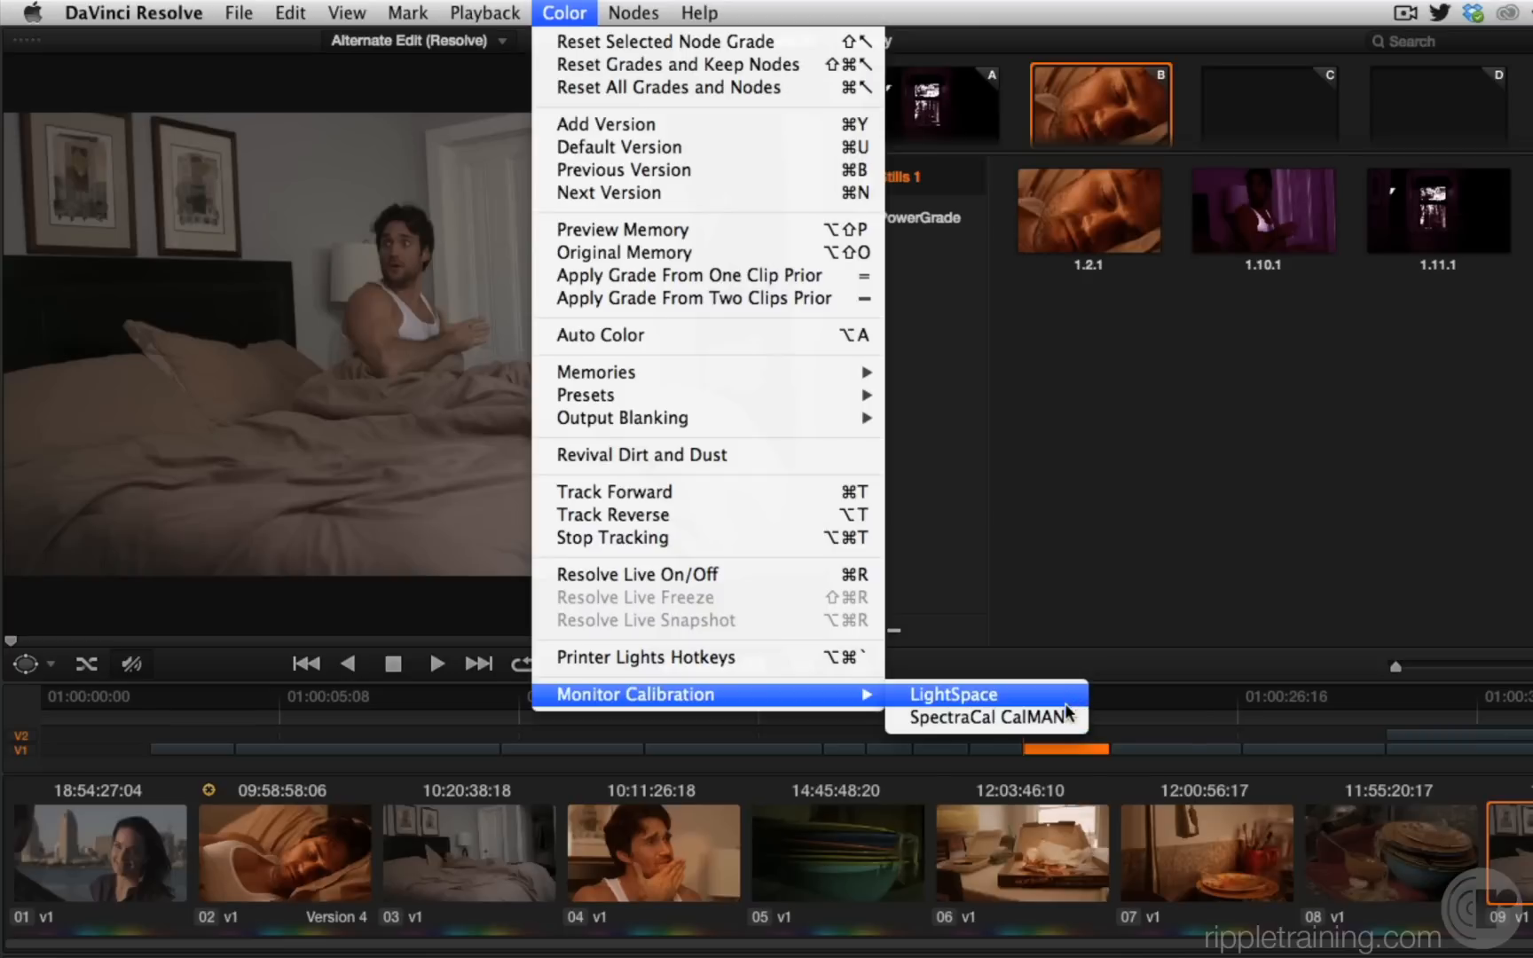
mouse_move(985, 717)
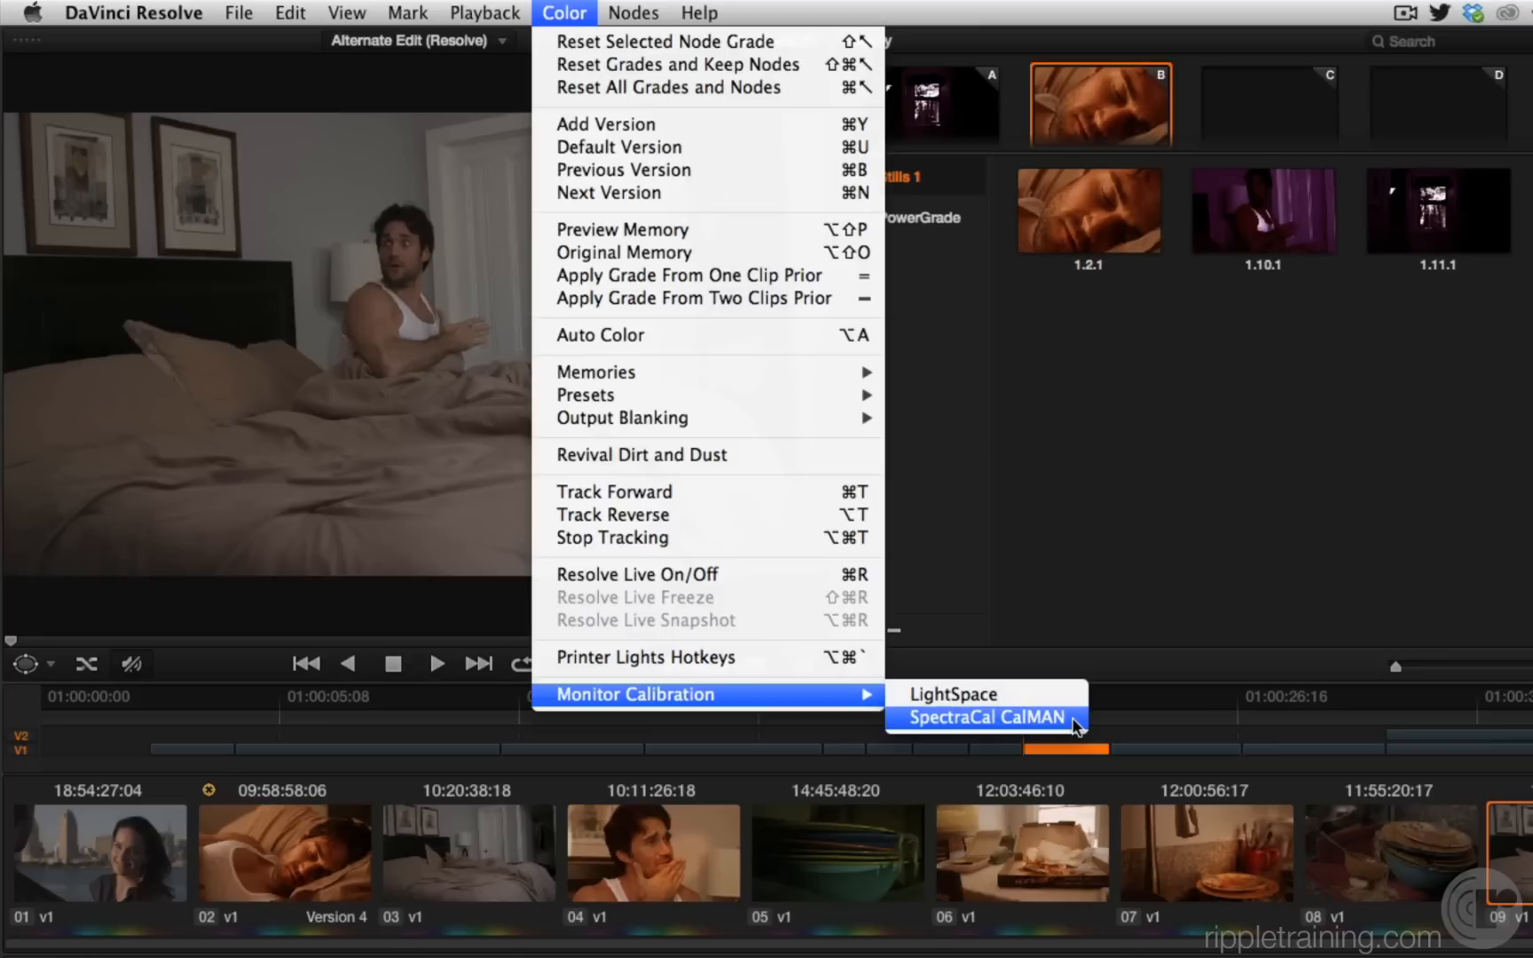
click(982, 717)
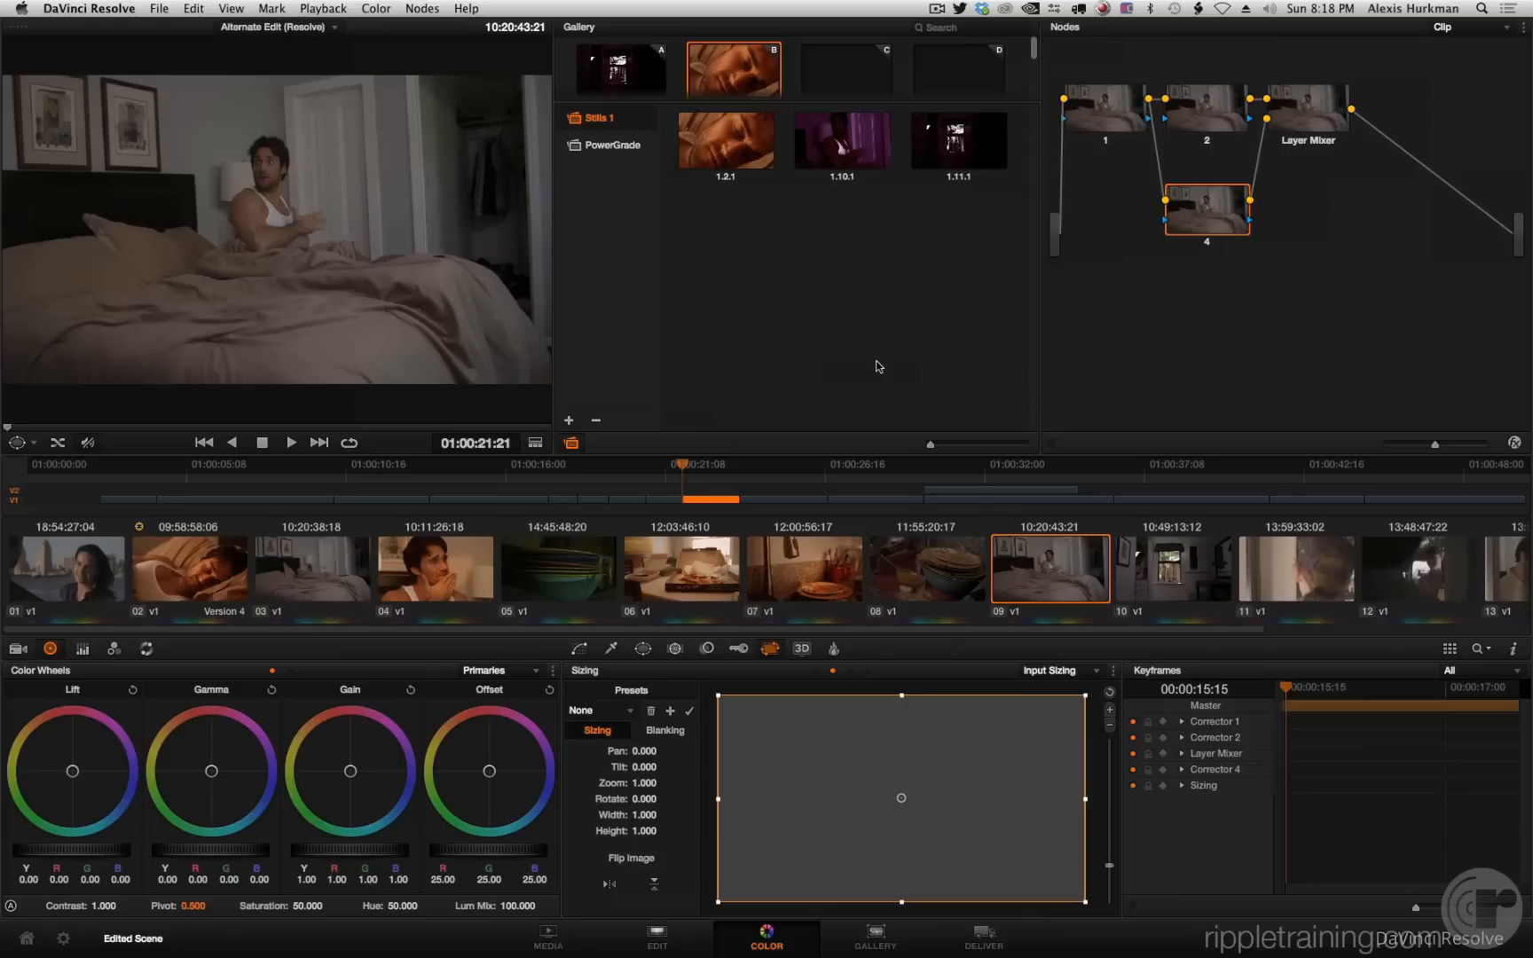
mouse_move(992, 939)
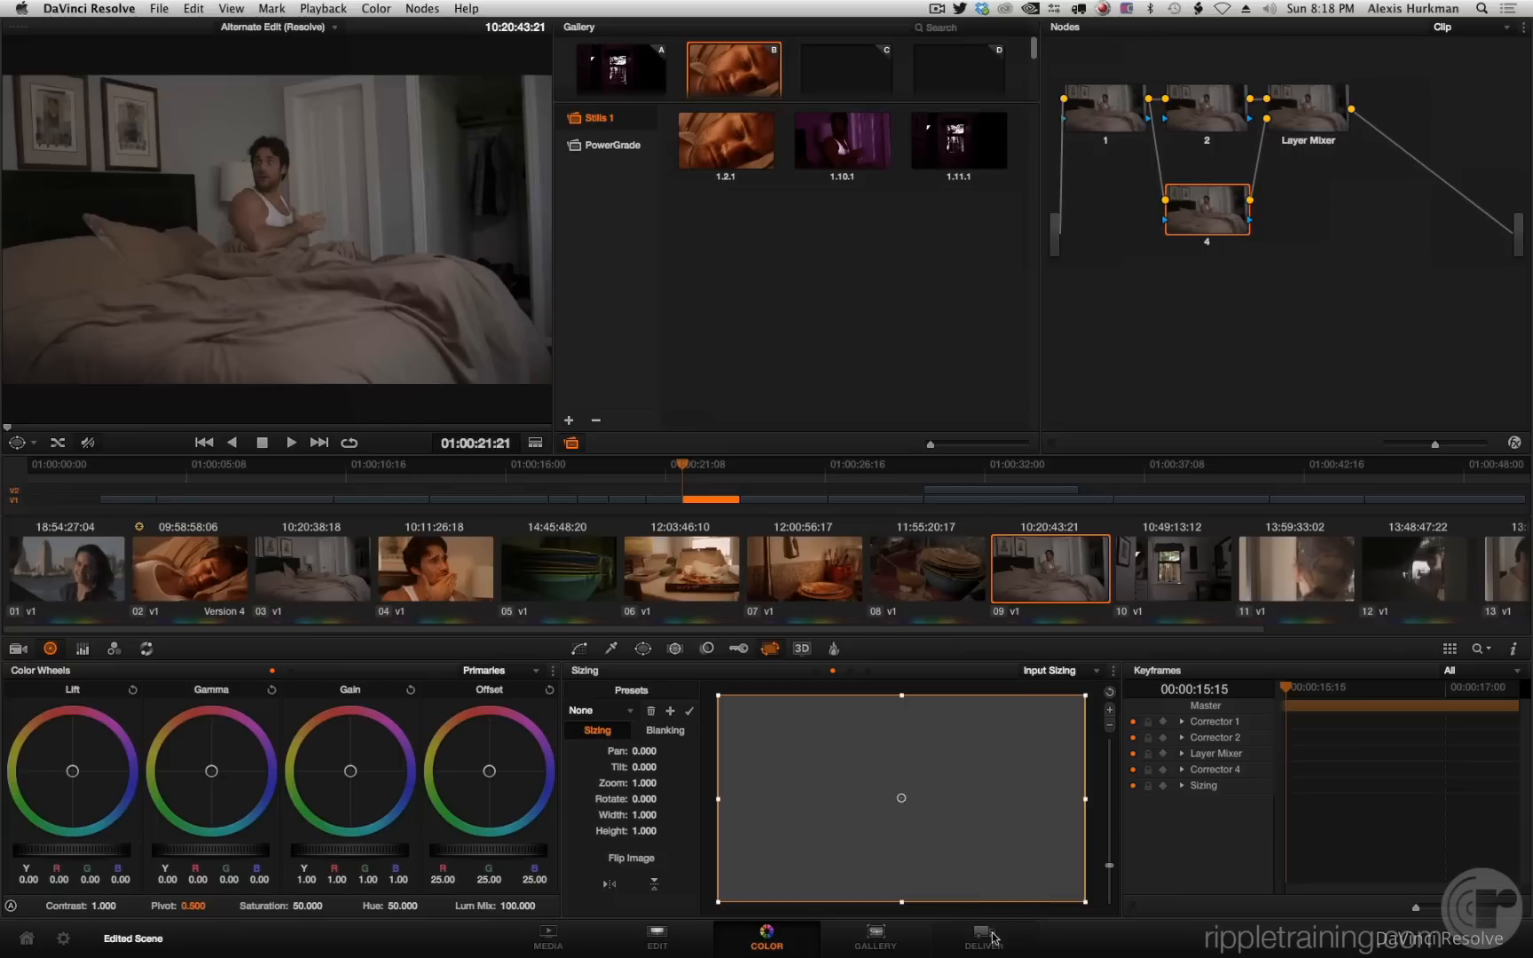
Switch to the Deliver page showing the clip's render settings
click(983, 937)
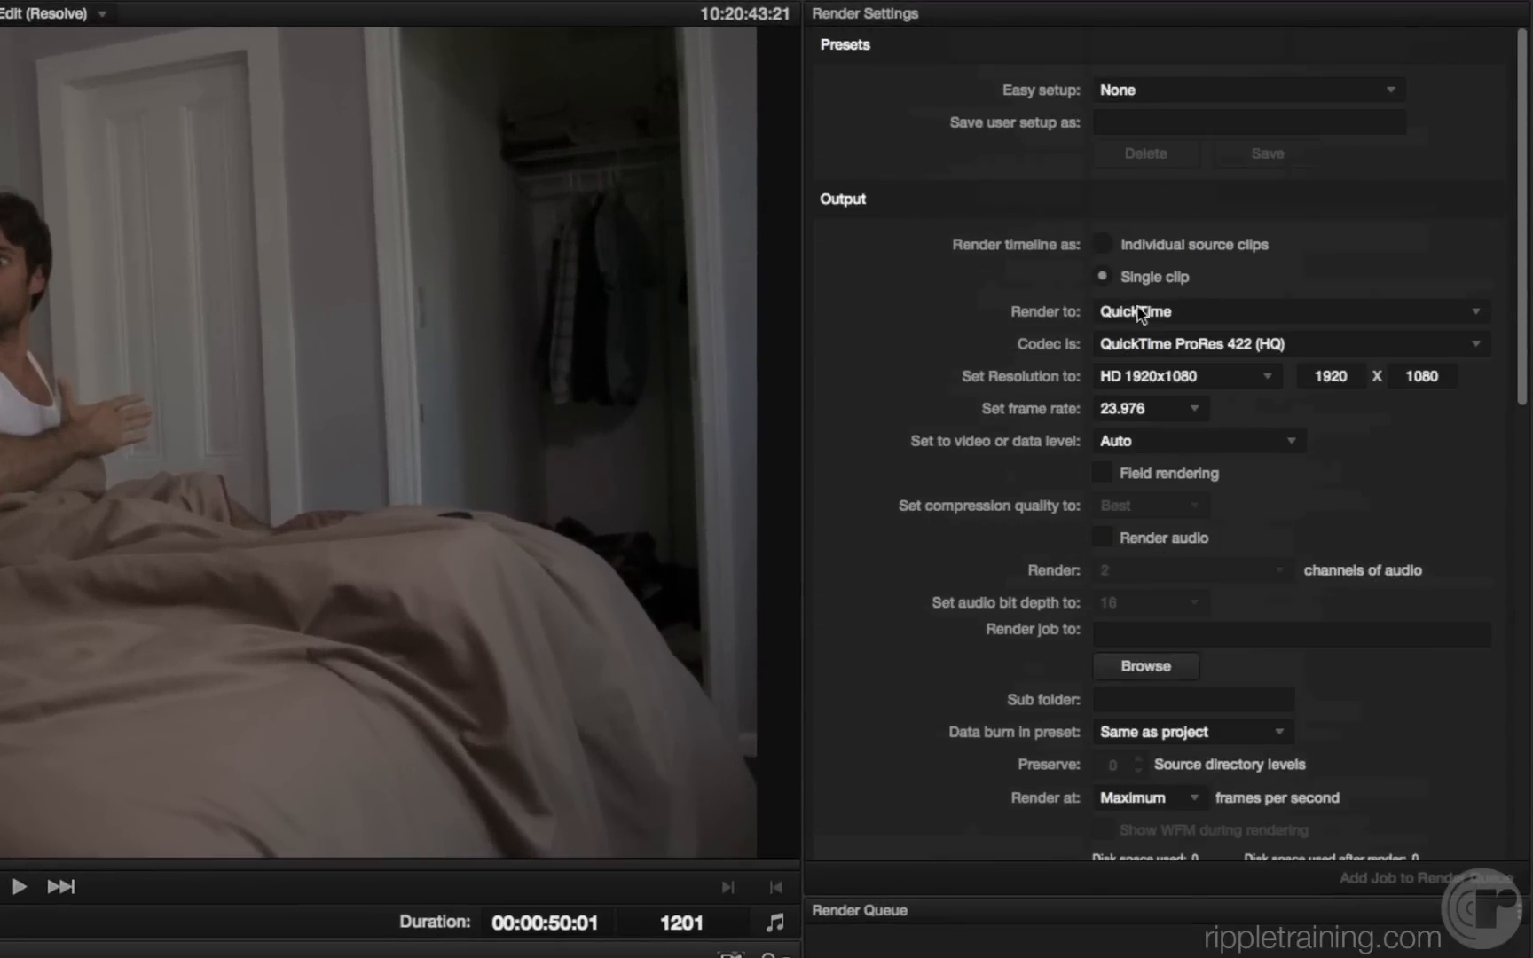
Render as easyDCP with the 2K DCI codec and set the maximum picture bitrate around 50 Mbit/sec
click(1288, 311)
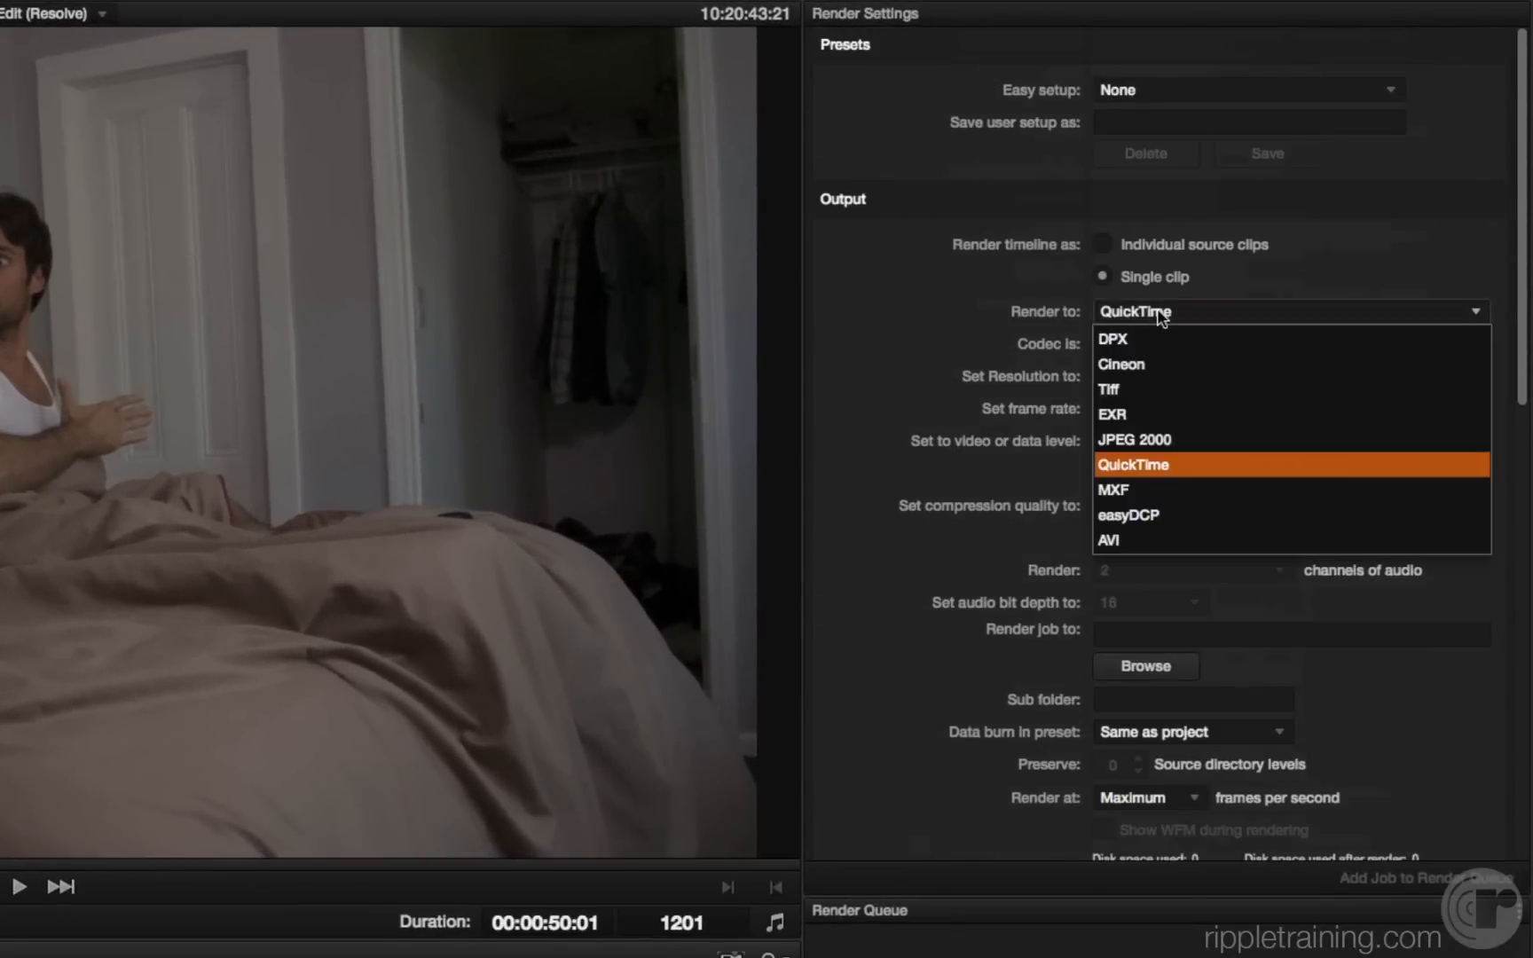
click(1127, 514)
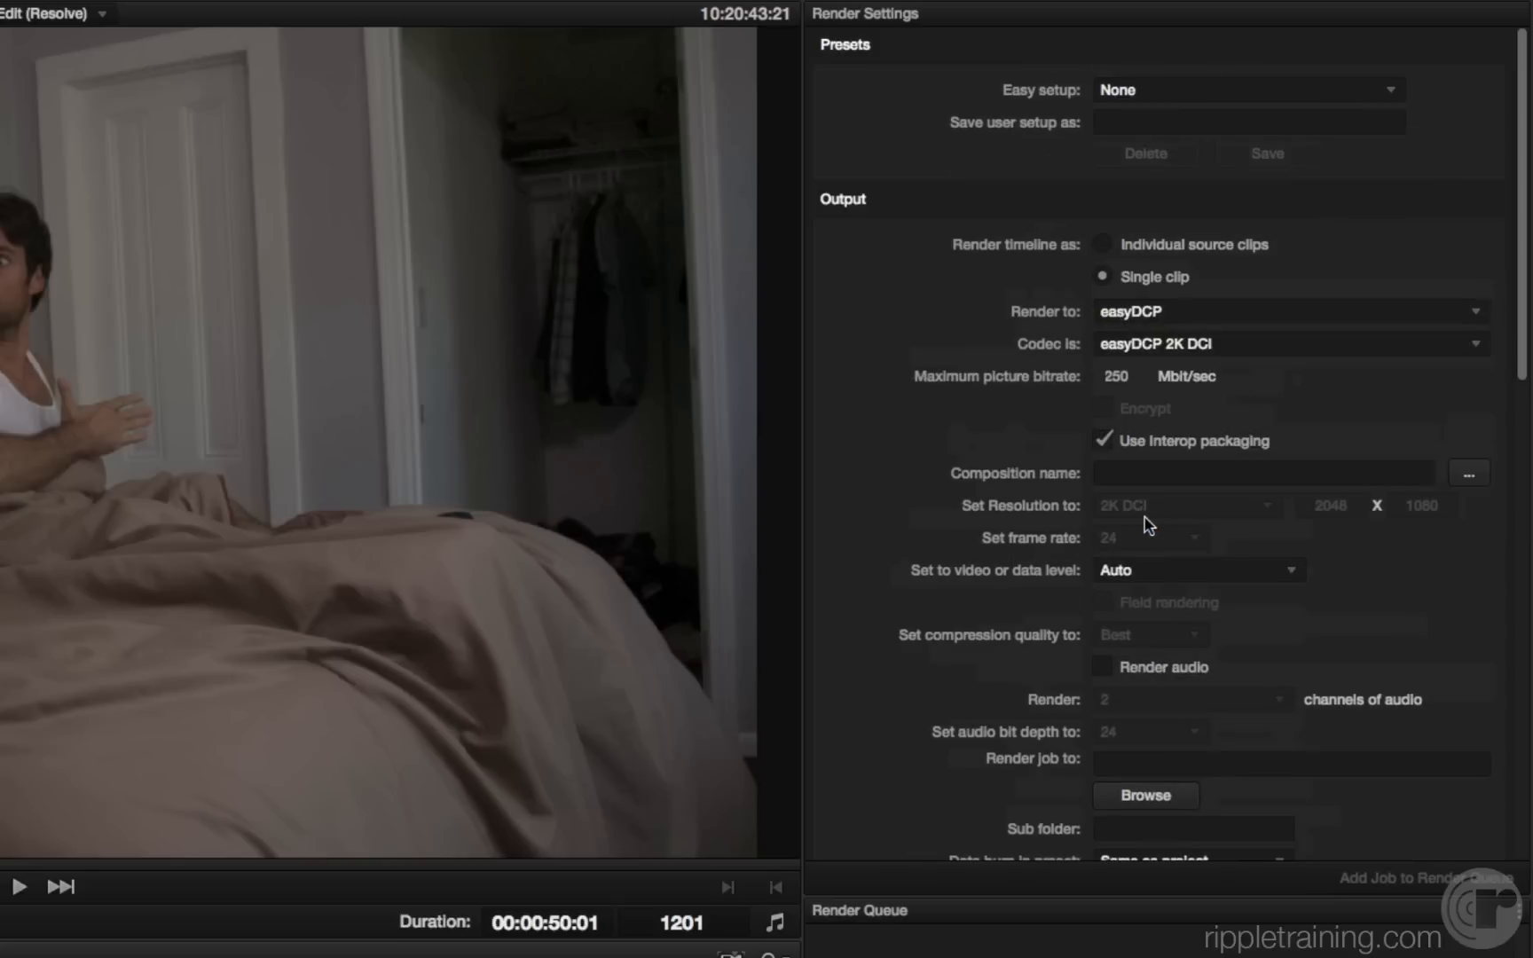
mouse_move(1157, 543)
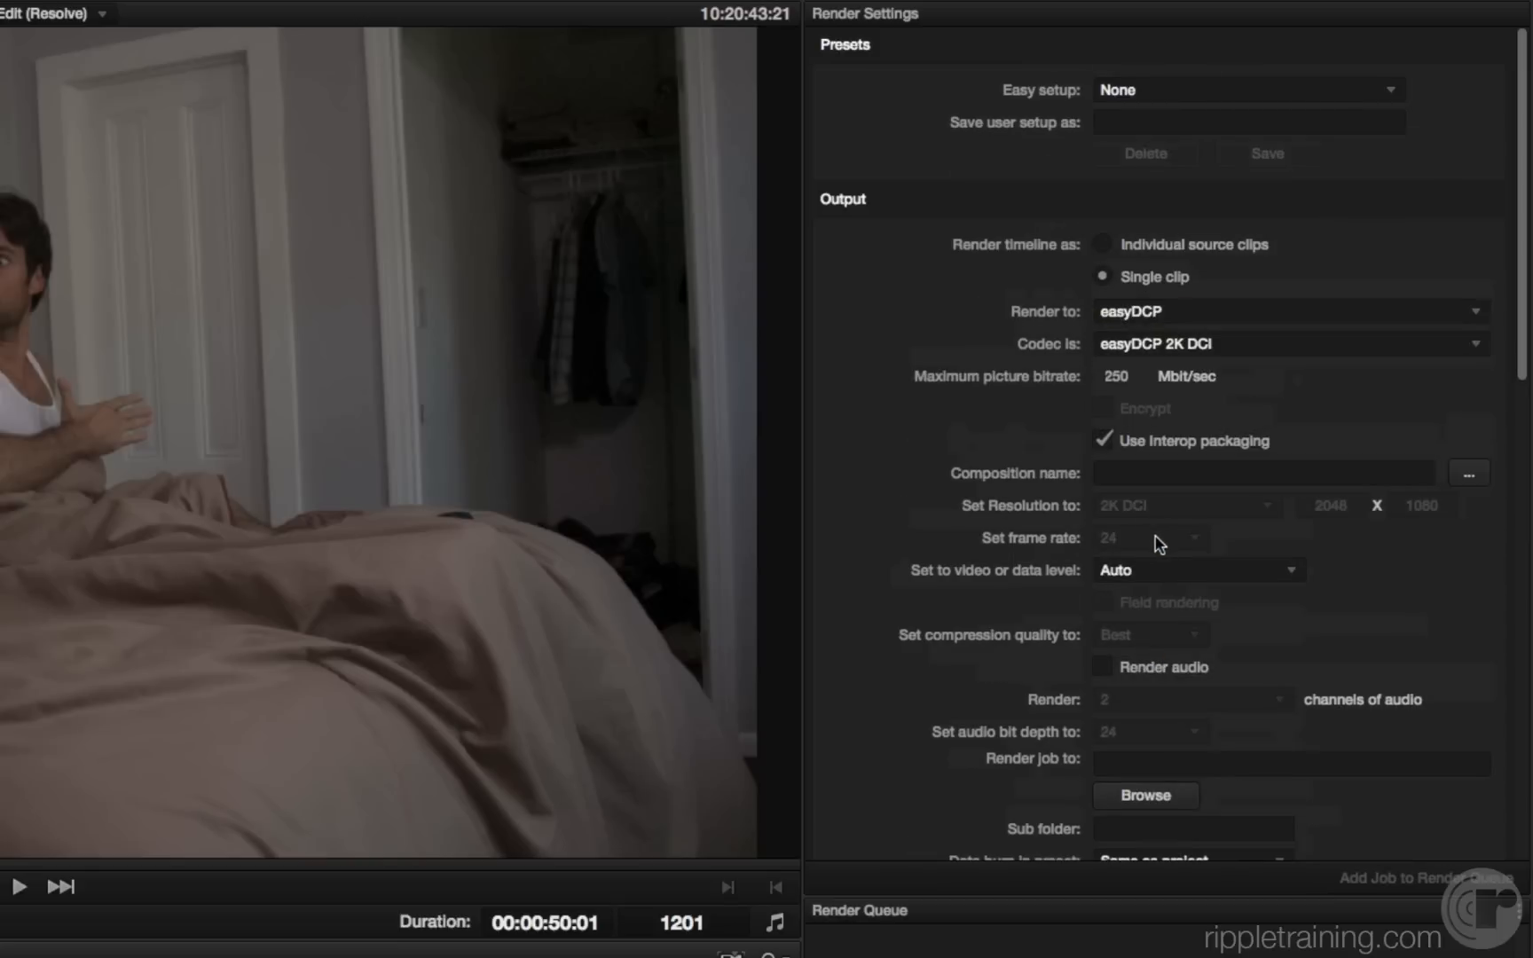
mouse_move(1194, 389)
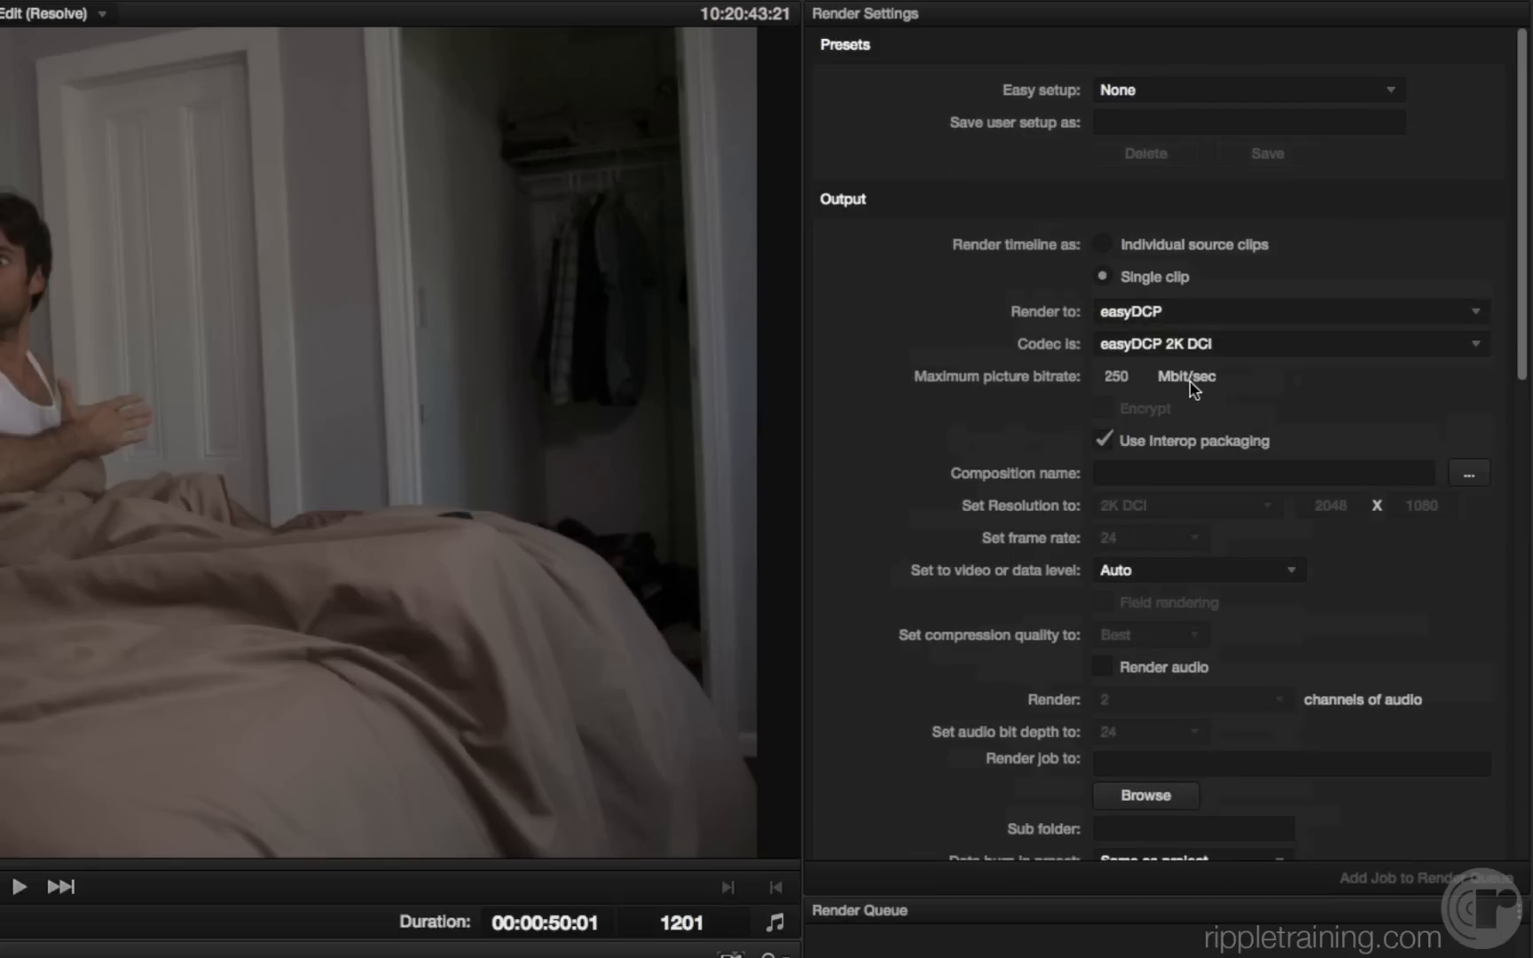
mouse_move(959, 401)
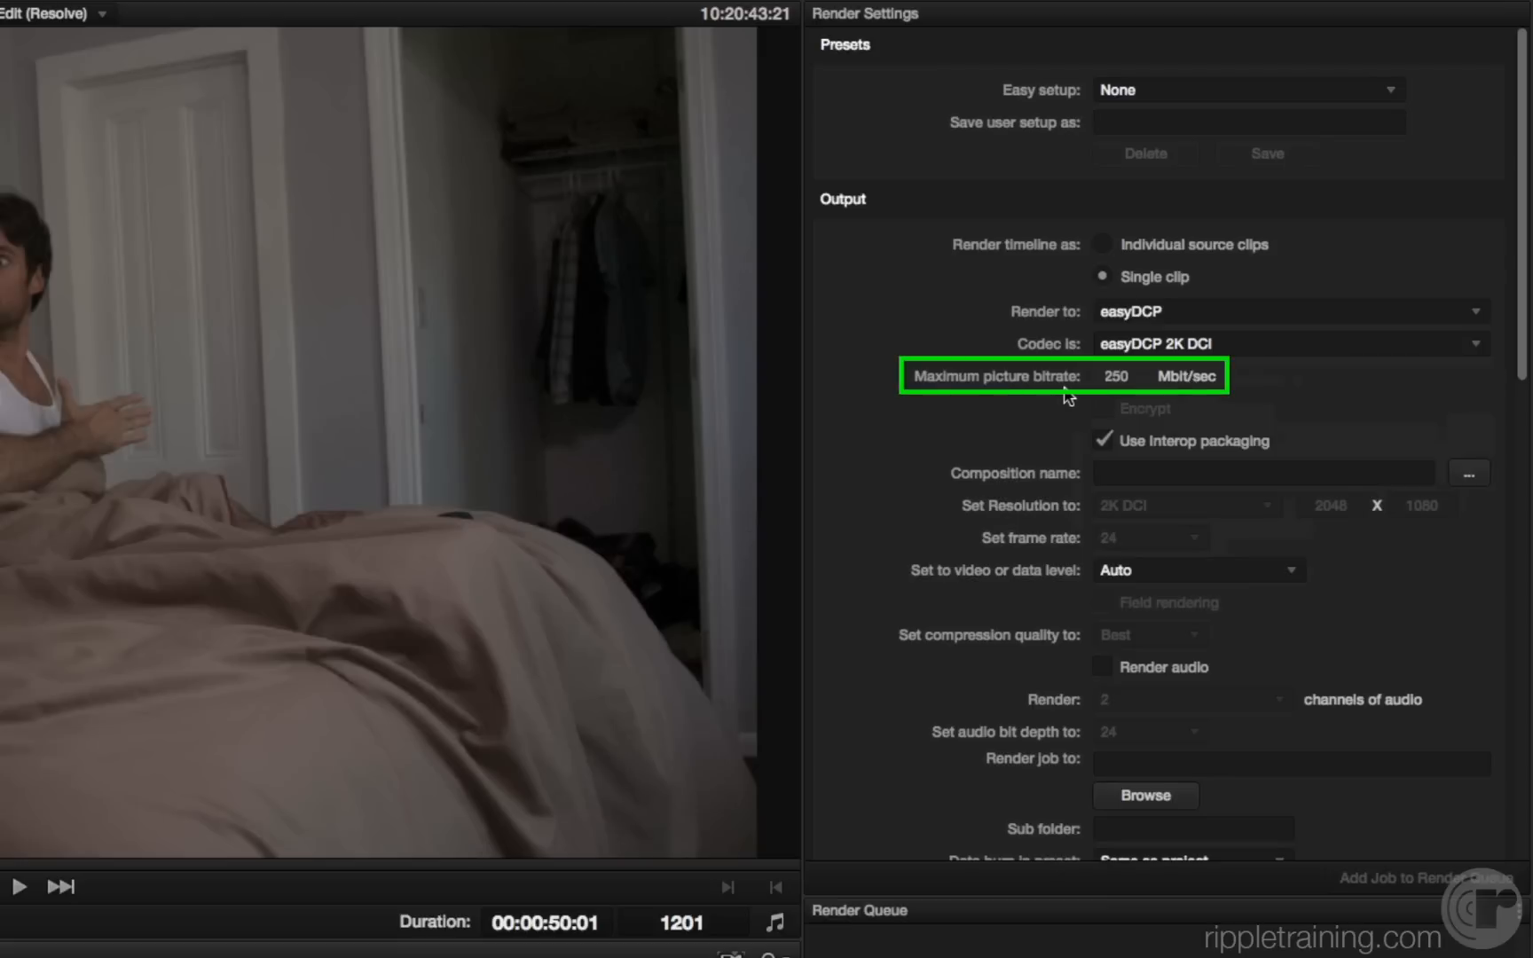
text(50)
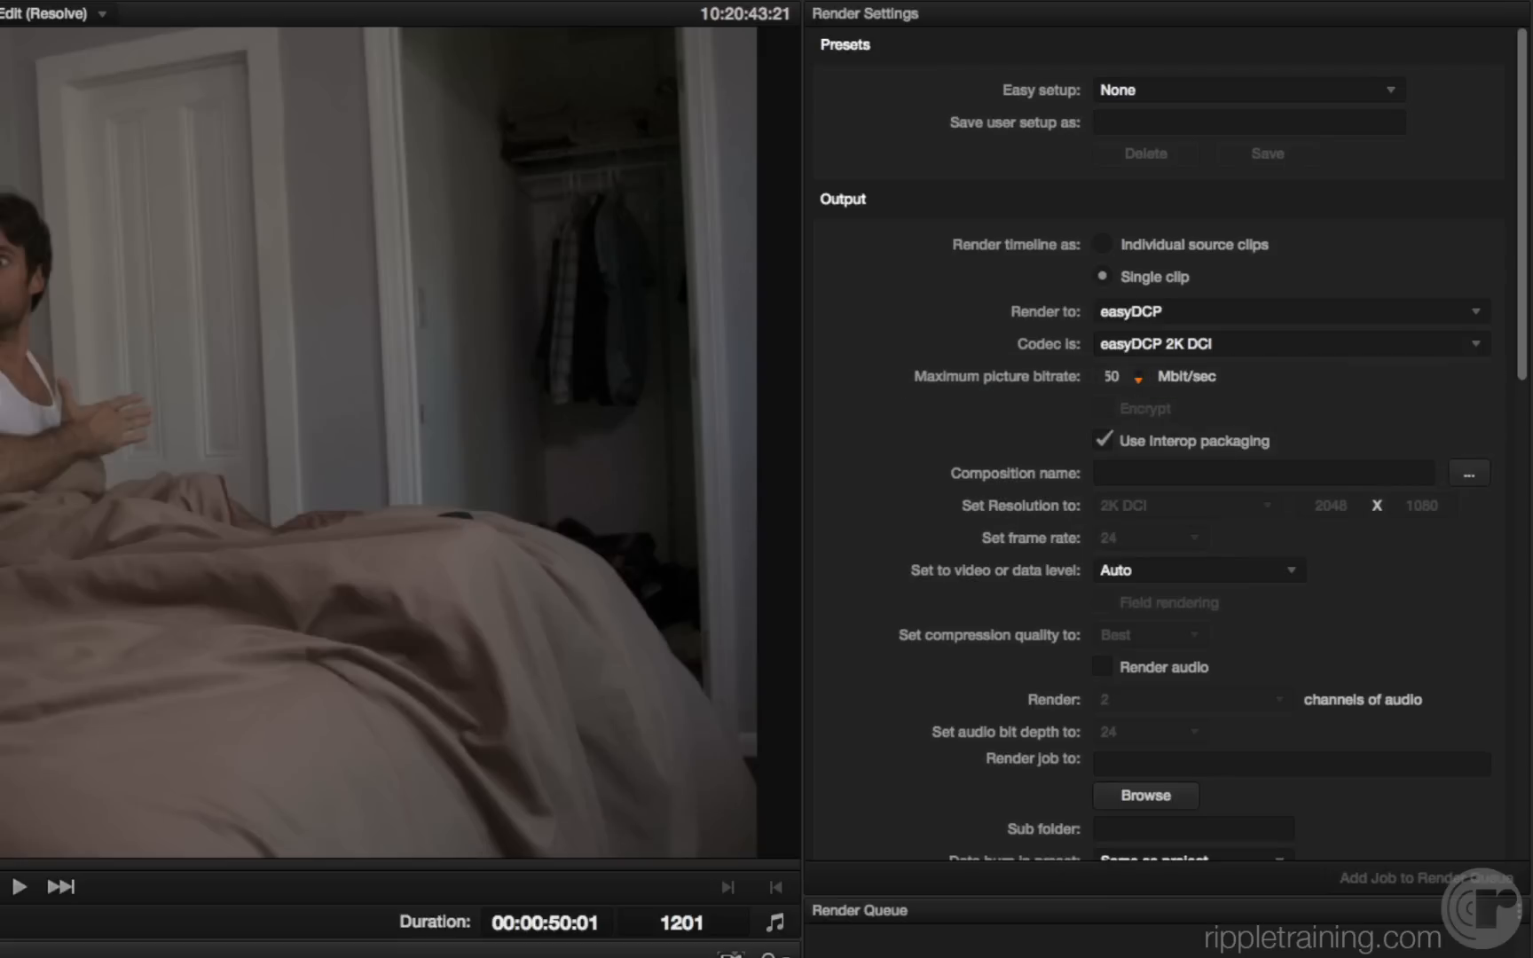
drag(1134, 376, 1114, 376)
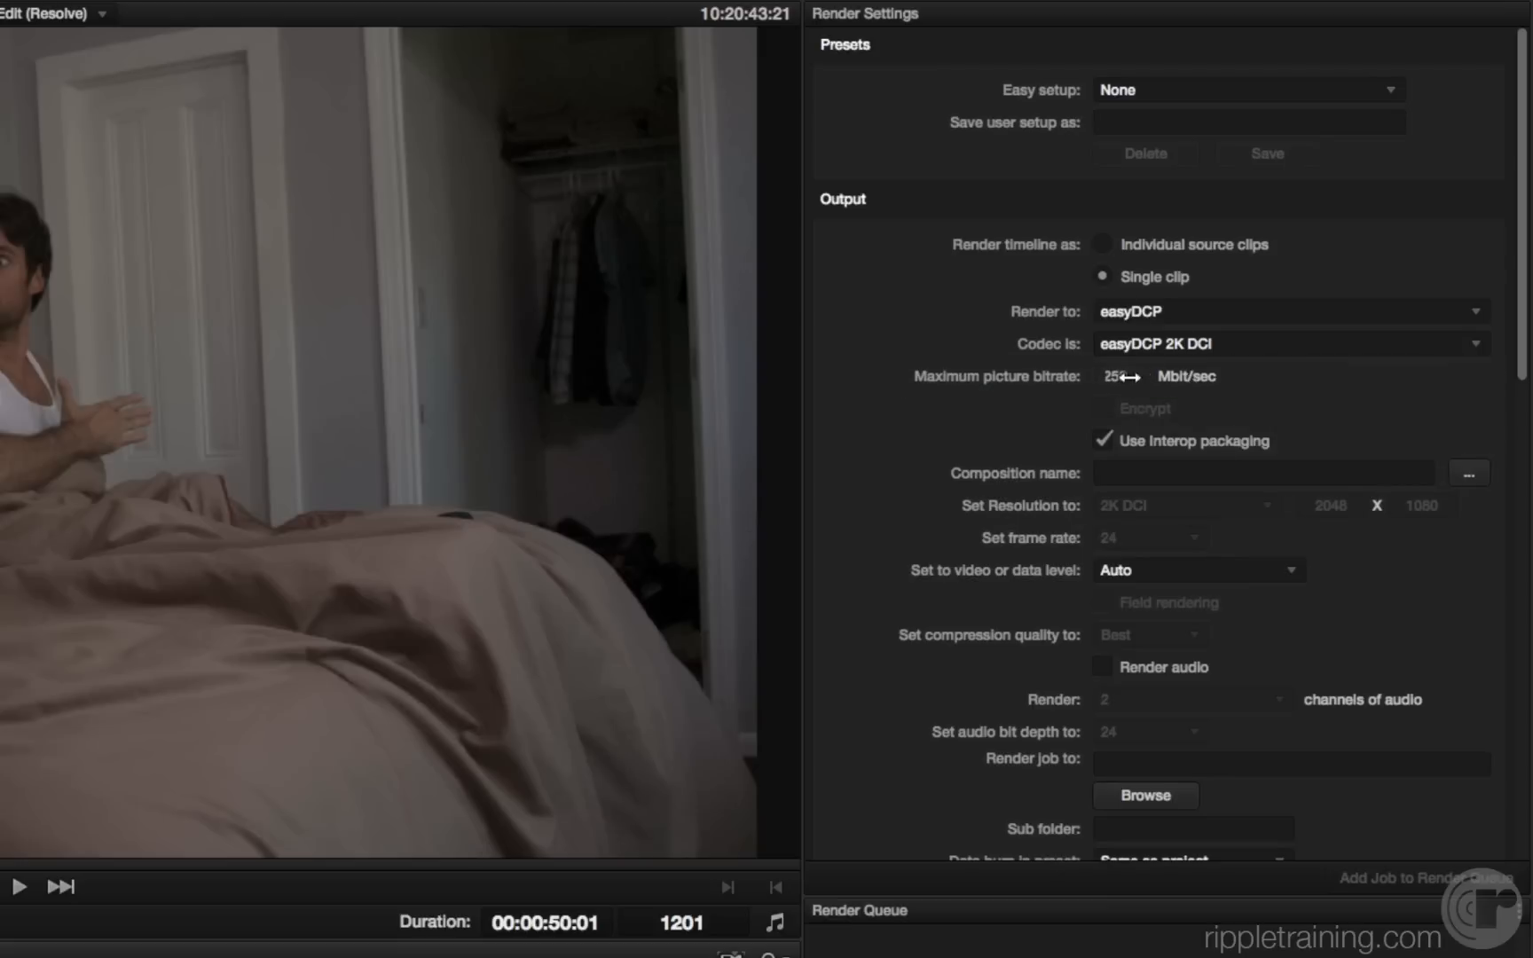